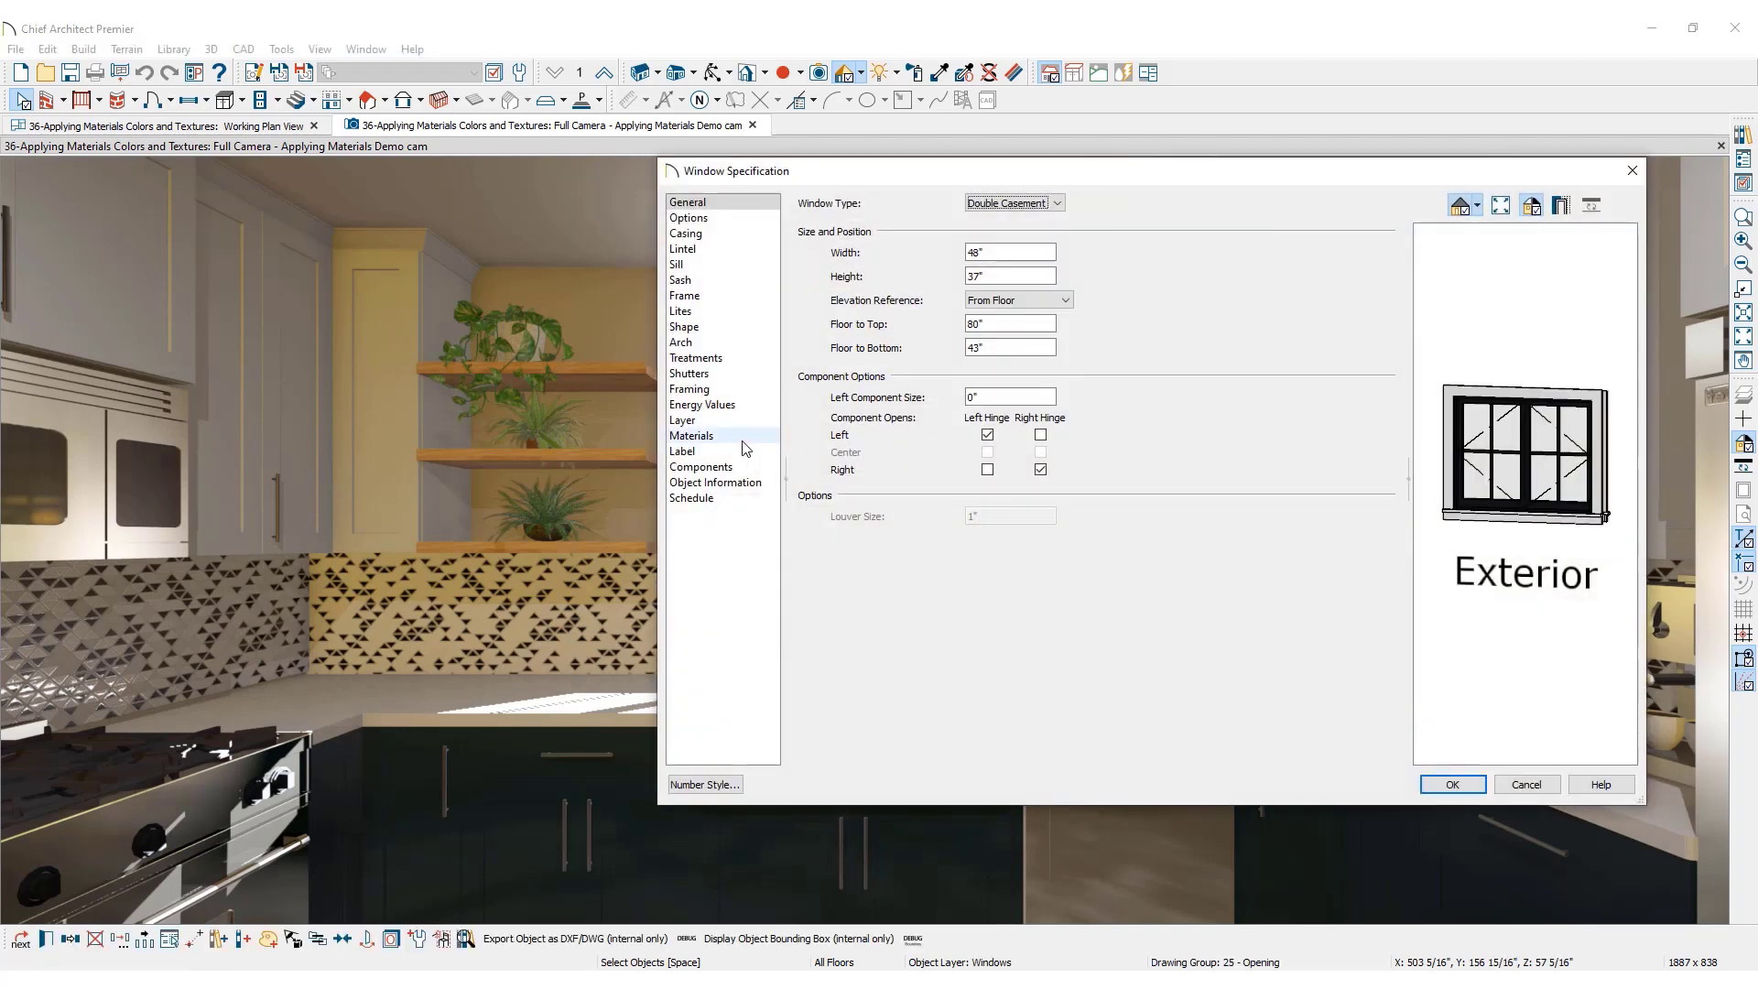
# Choose the Blinds Main fabric component in the window's Materials list for replacement.
pyautogui.click(692, 435)
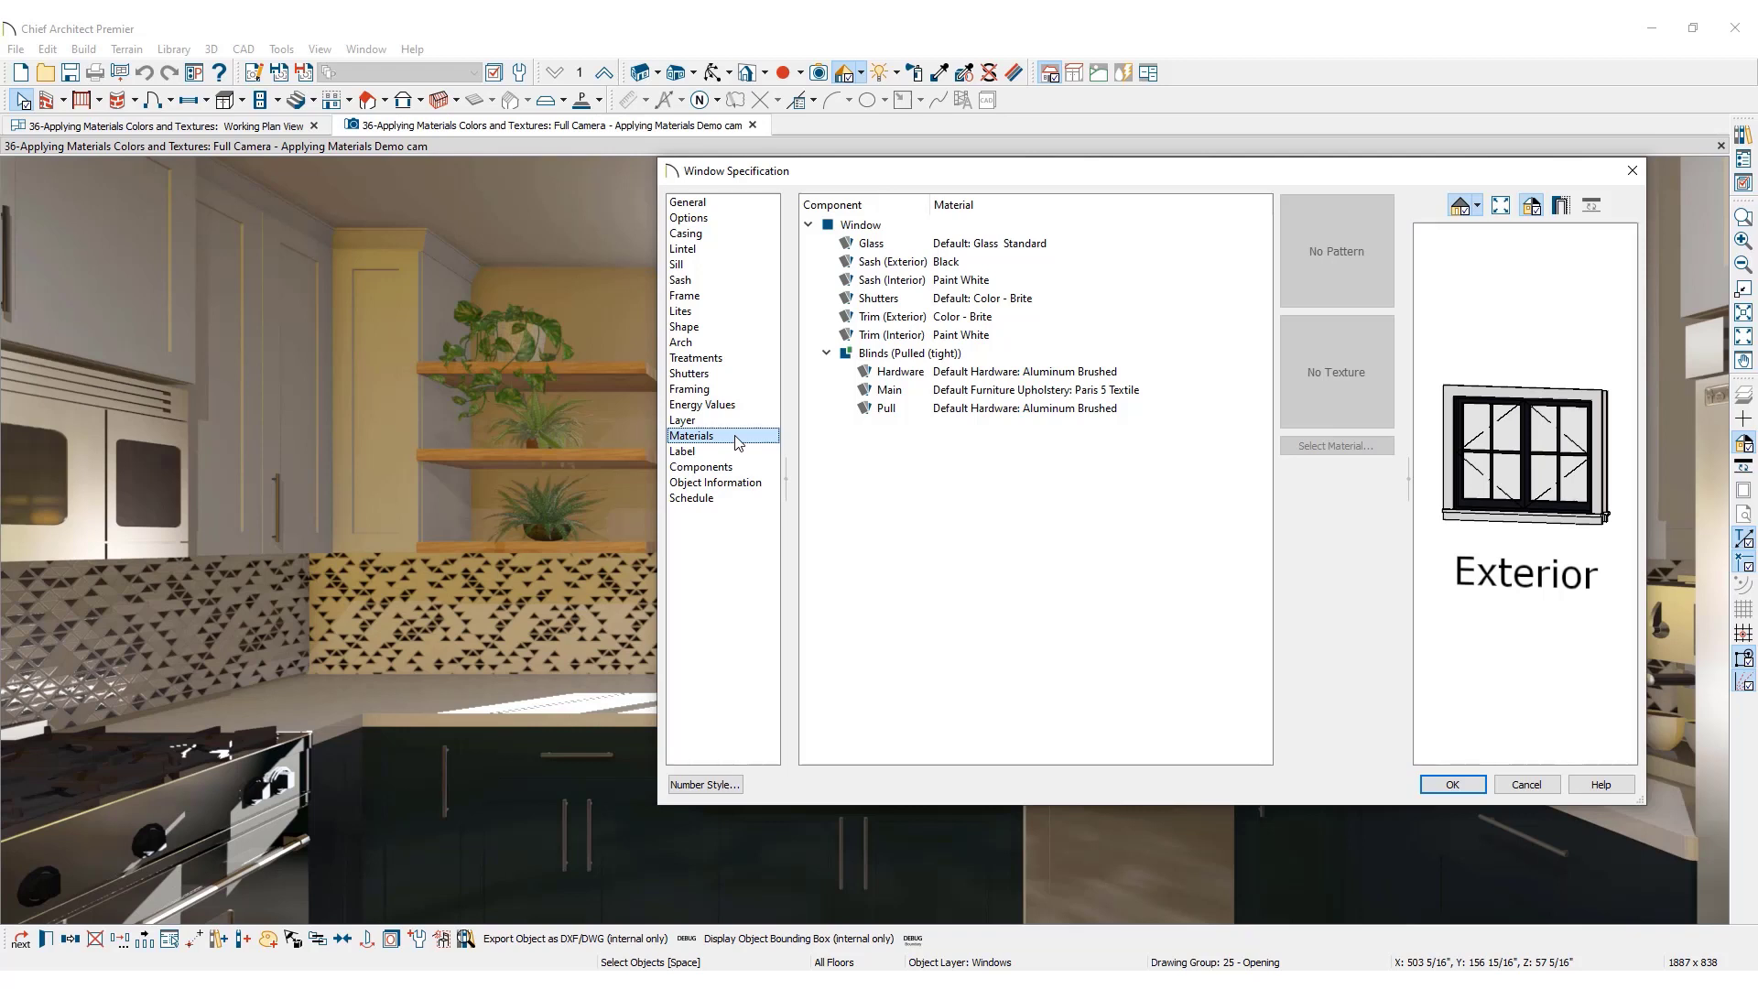
pyautogui.click(889, 389)
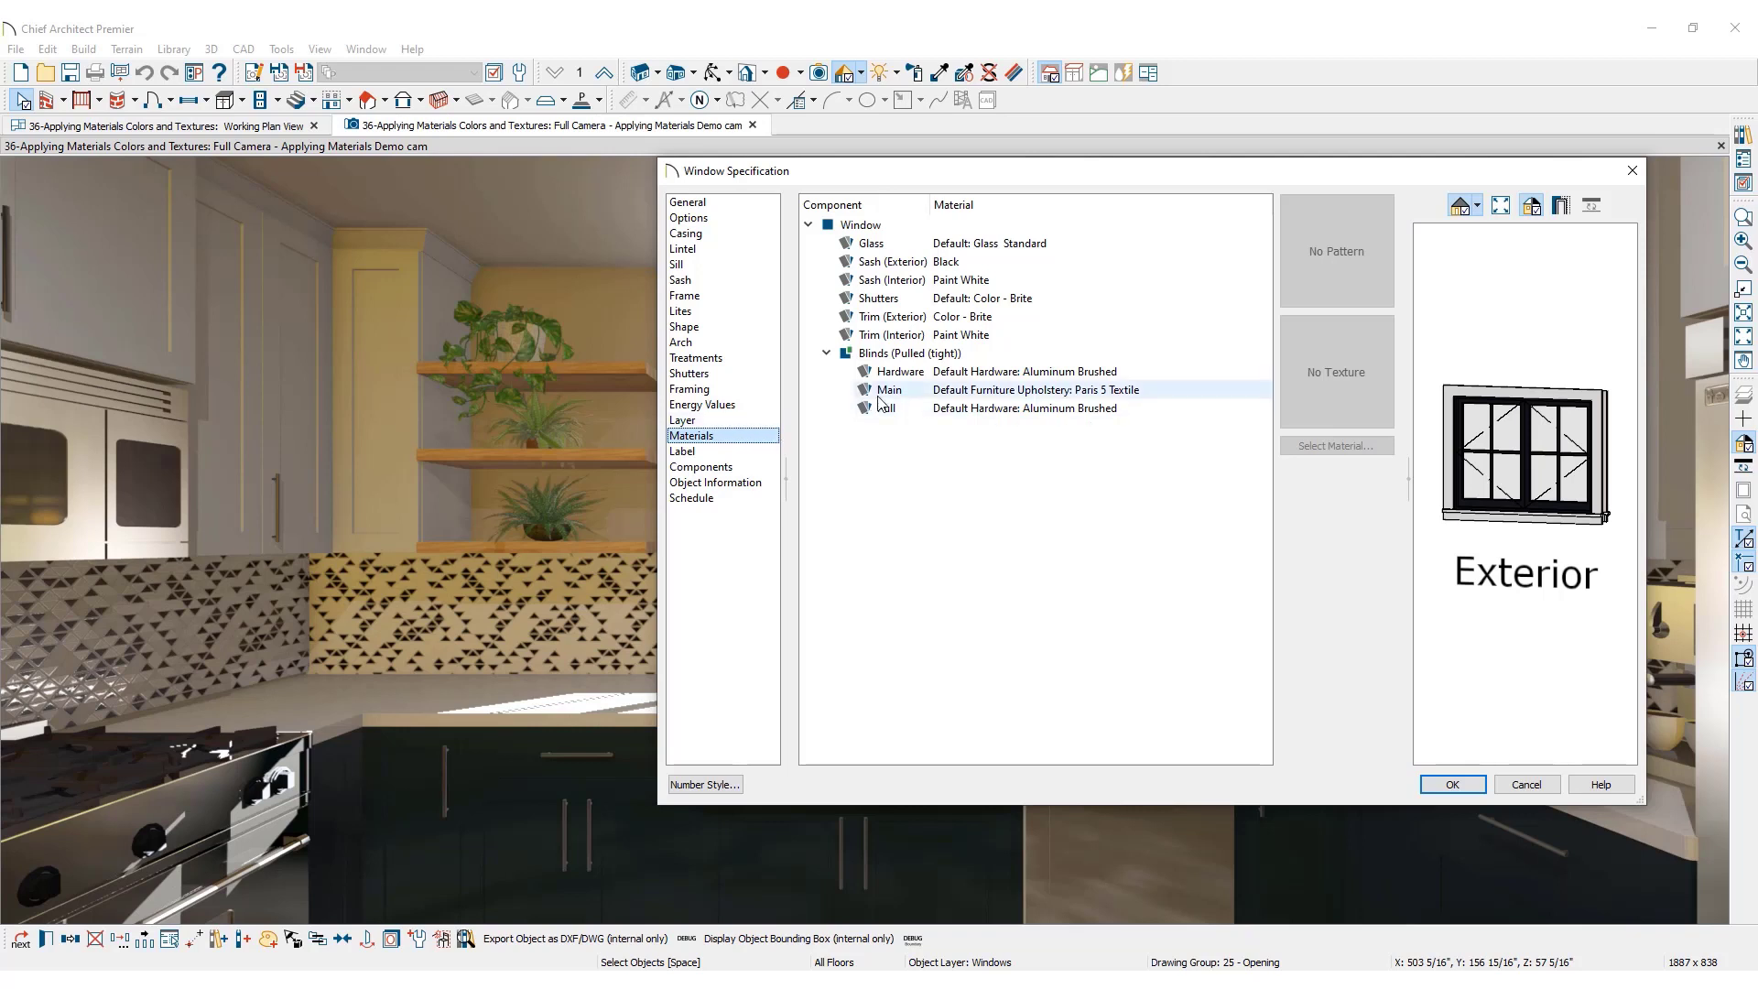
pyautogui.moveTo(917, 393)
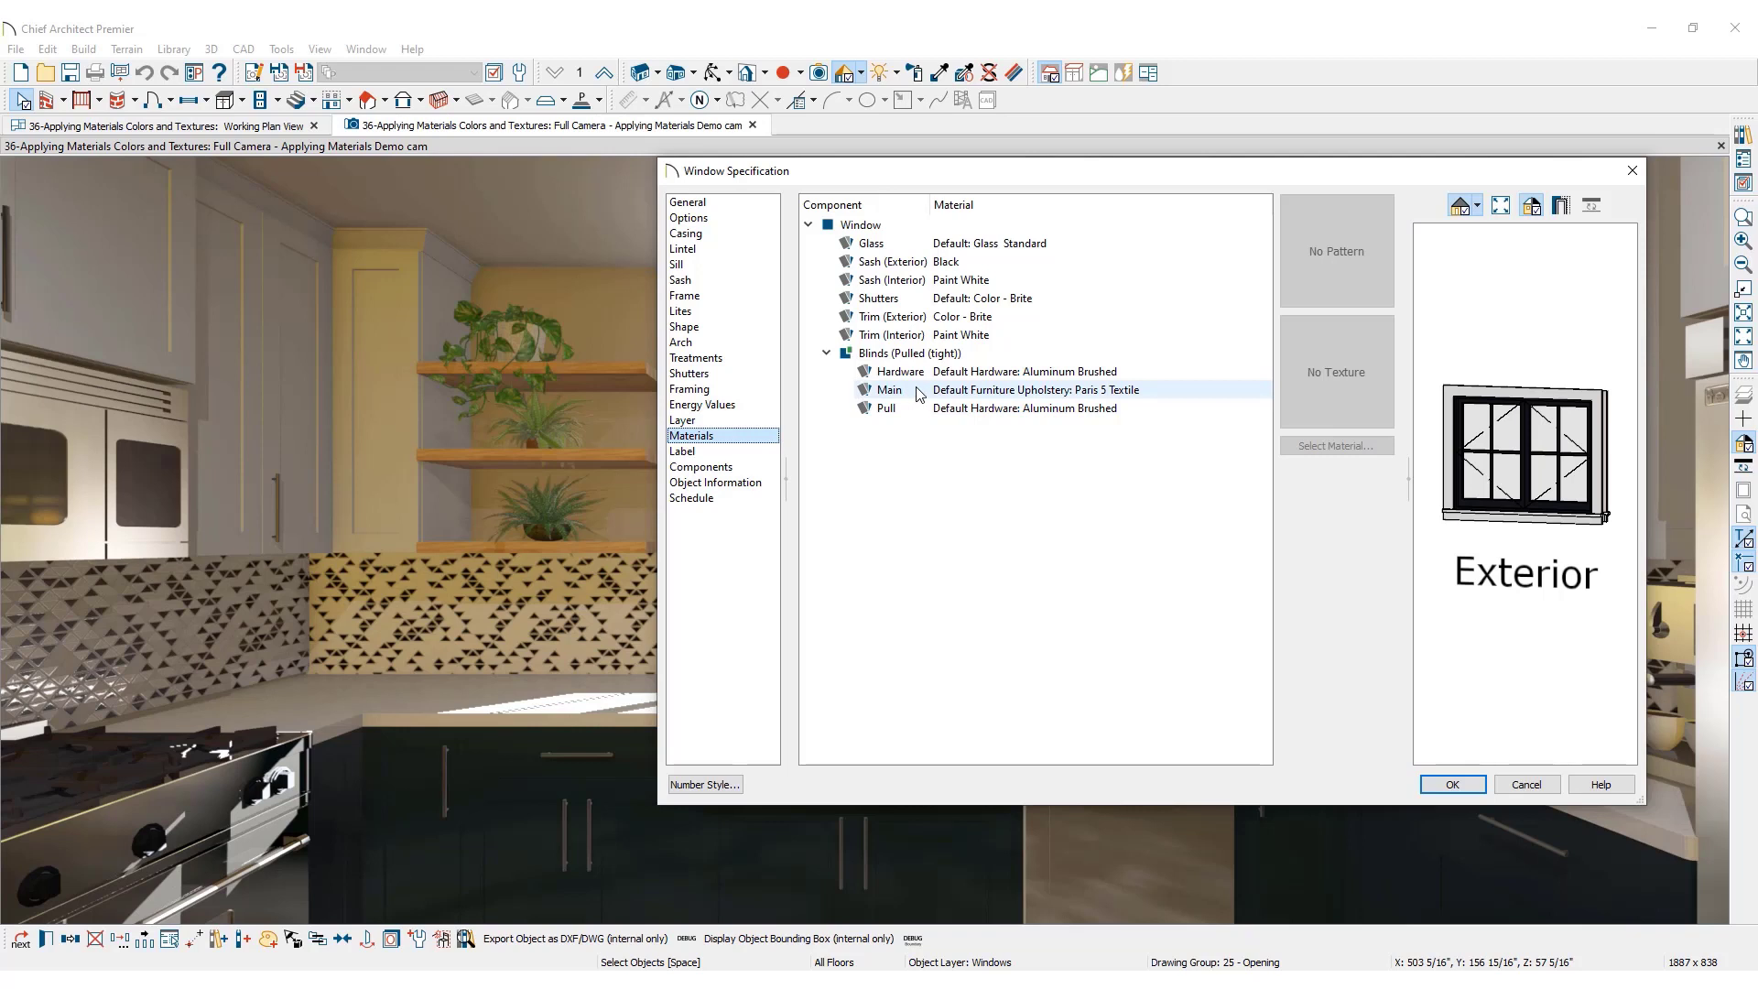
pyautogui.click(888, 389)
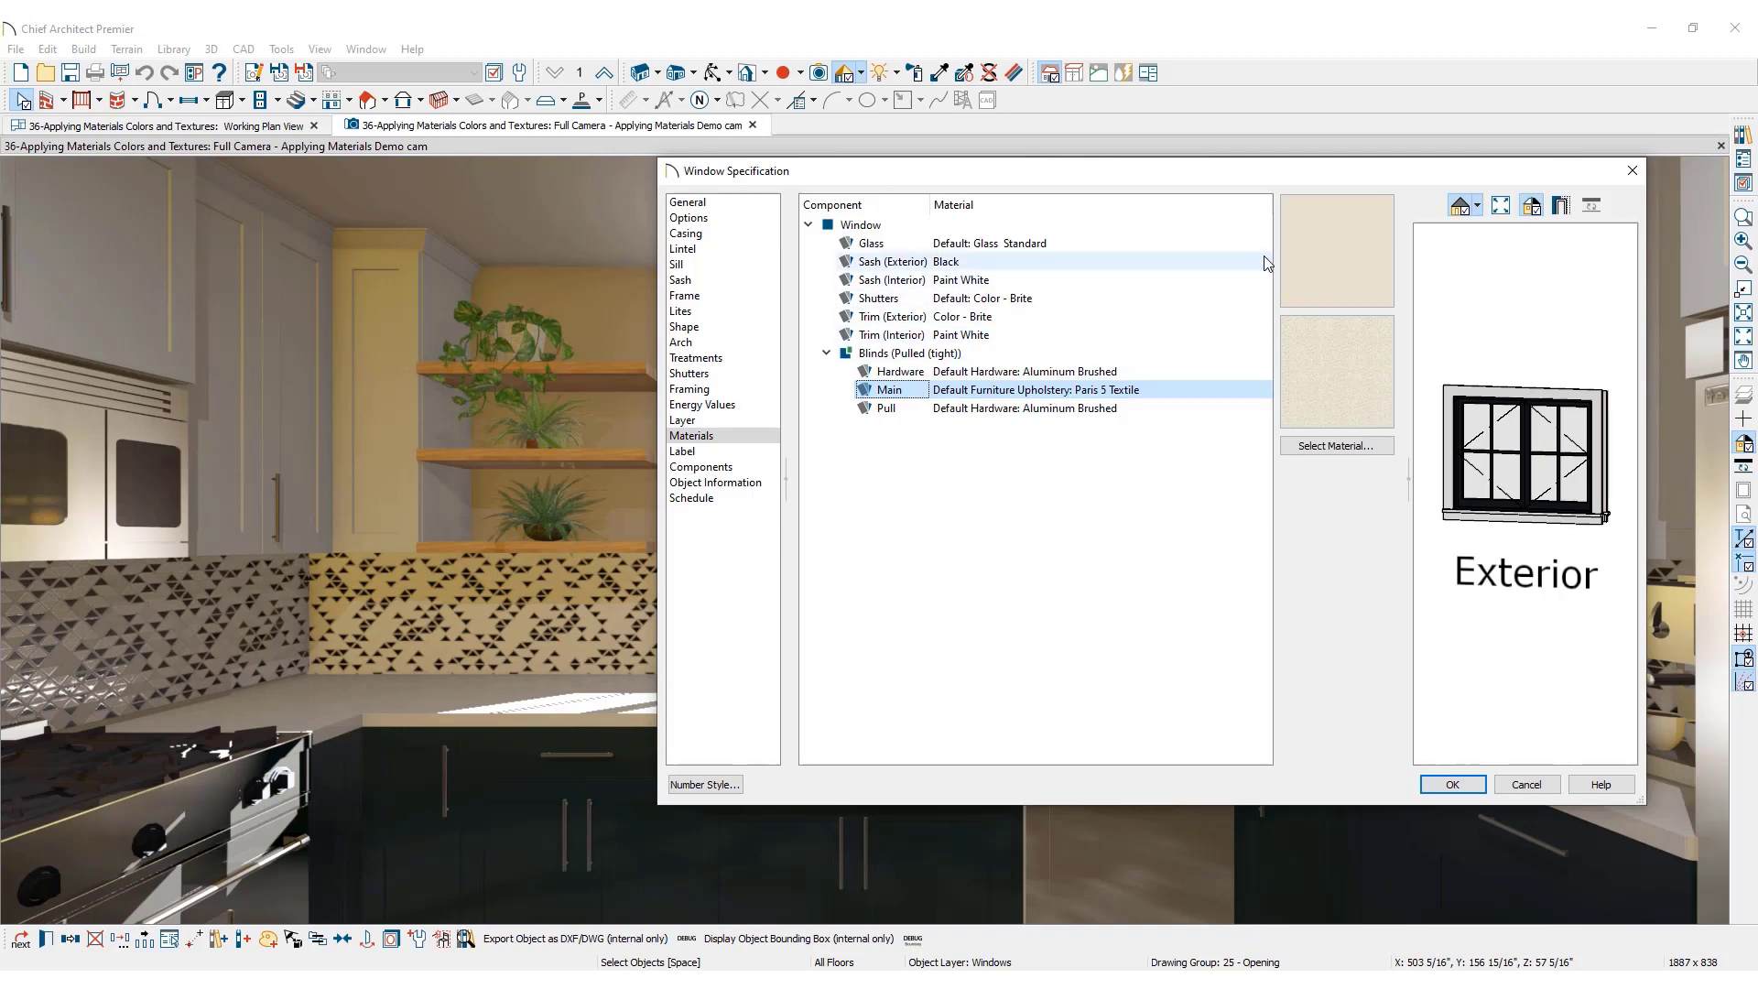
pyautogui.click(1335, 369)
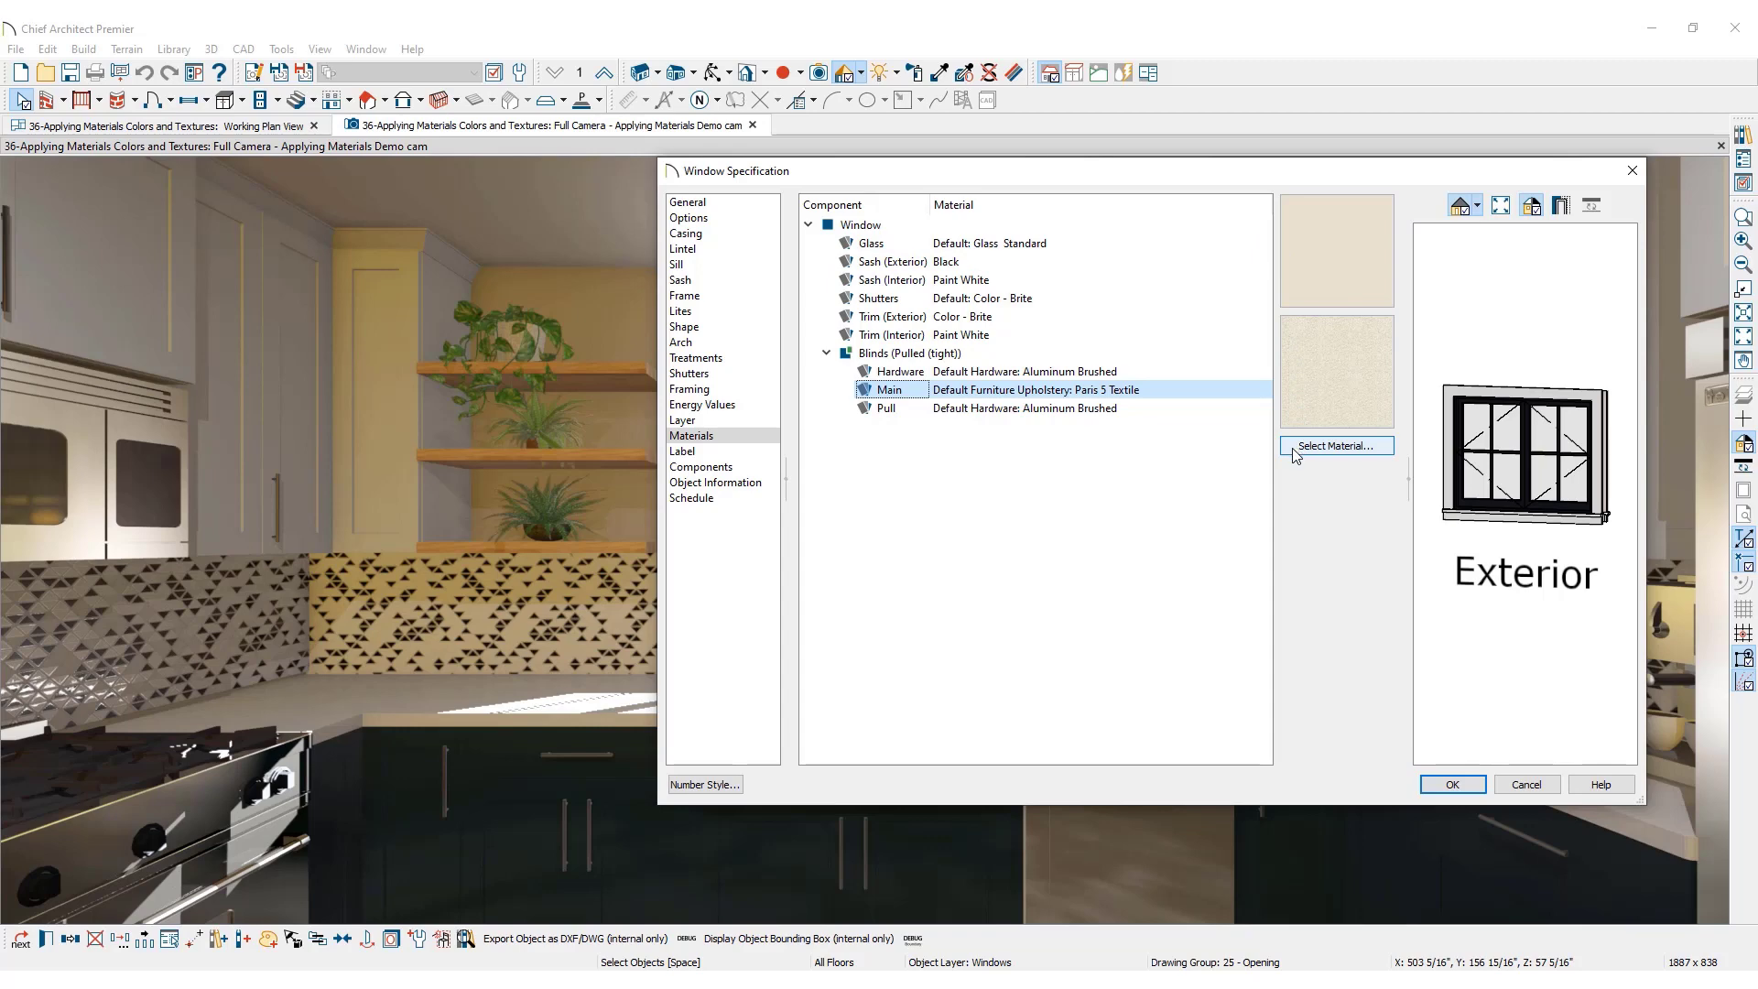
# Search 'basketweave lemongrass' and assign Basketweave Lemongrass as the blinds' main fabric.
pyautogui.click(1335, 445)
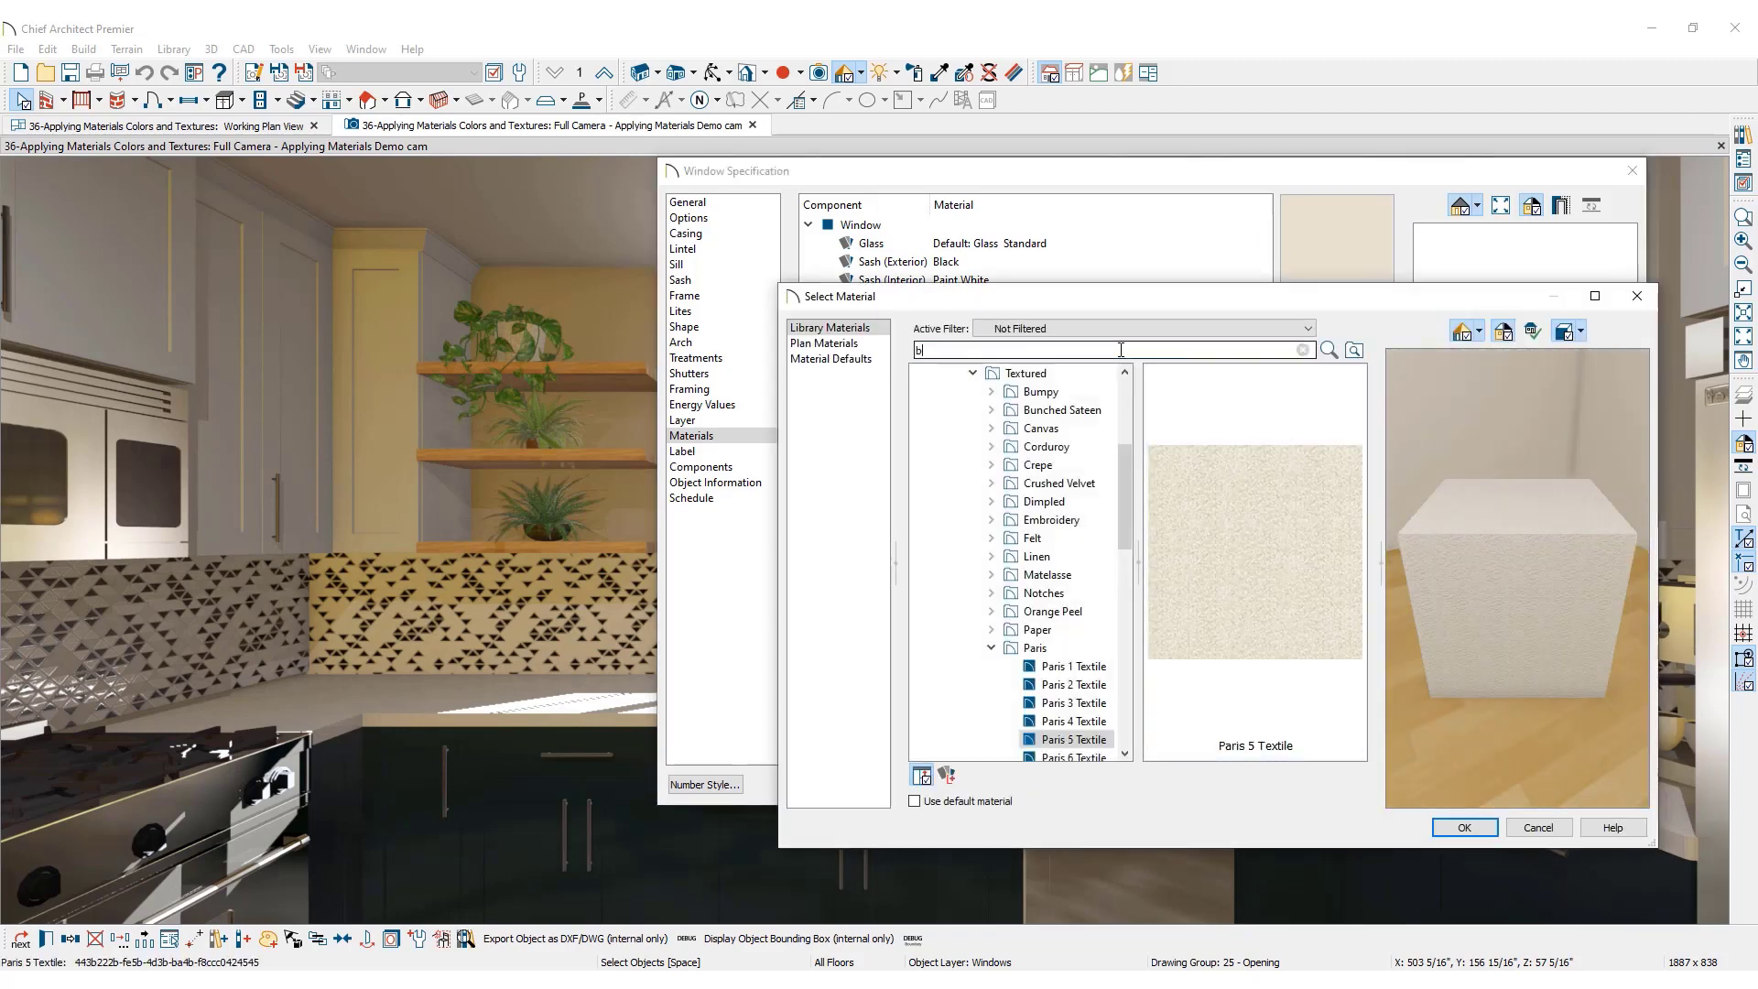
pyautogui.write('basketweave lem')
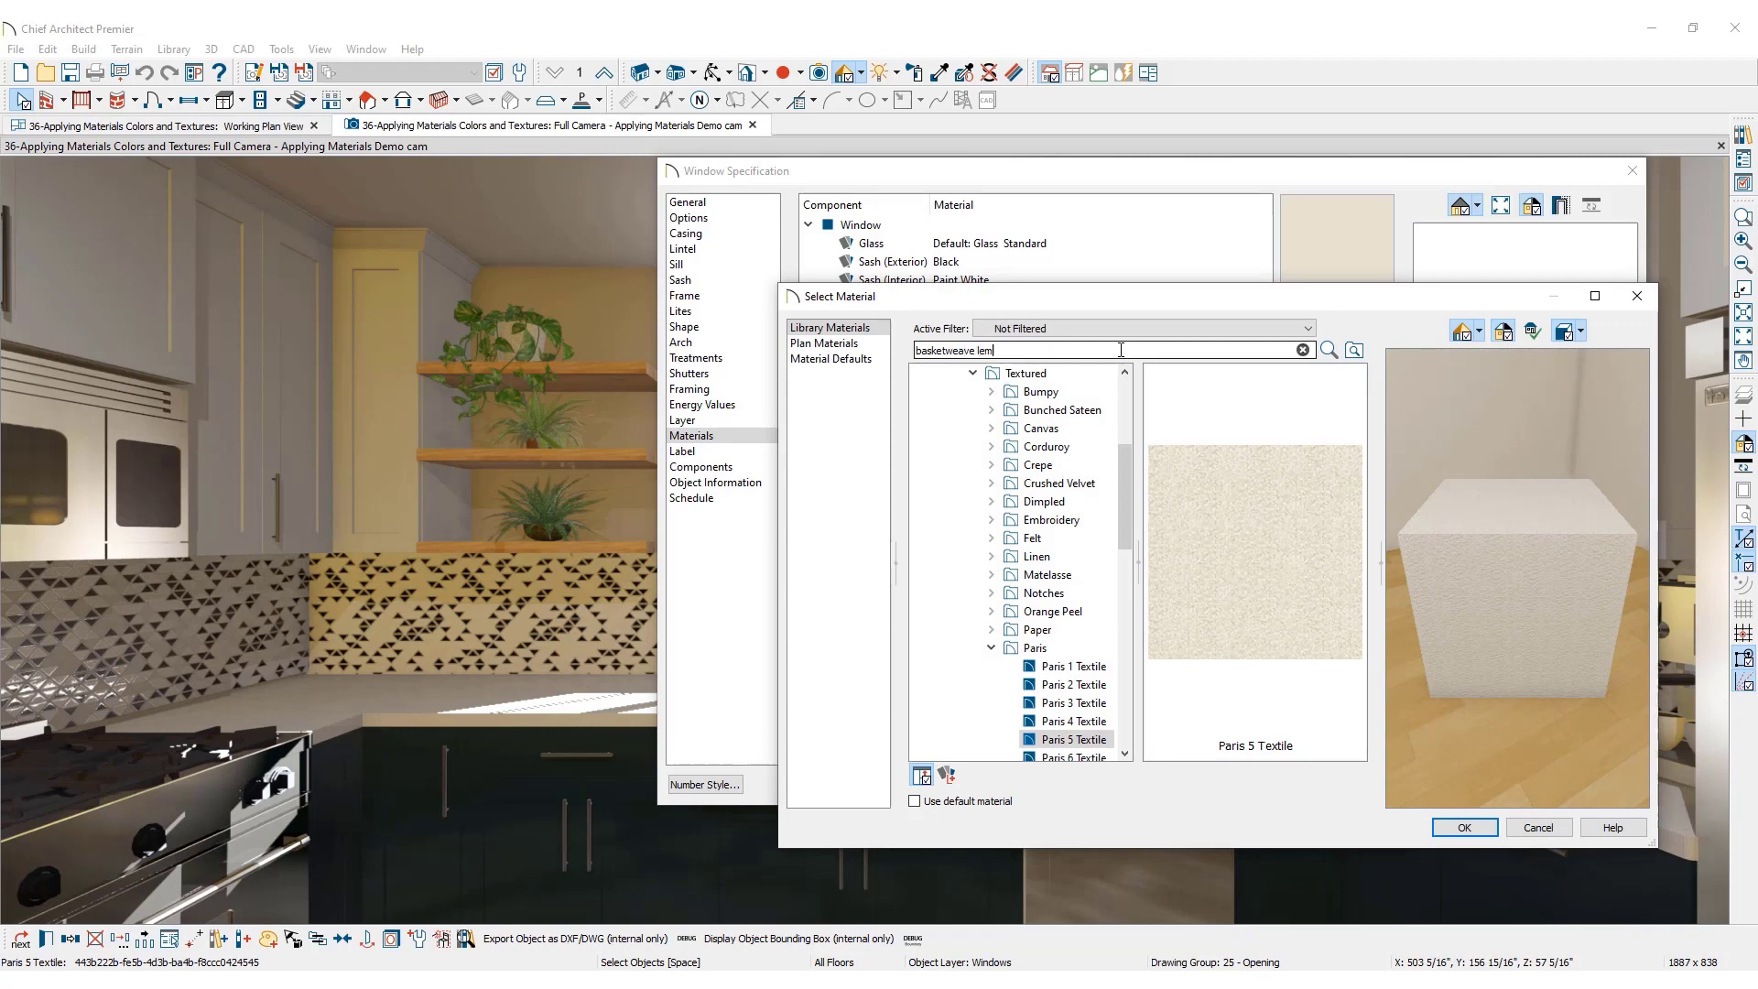
pyautogui.write('ongrass')
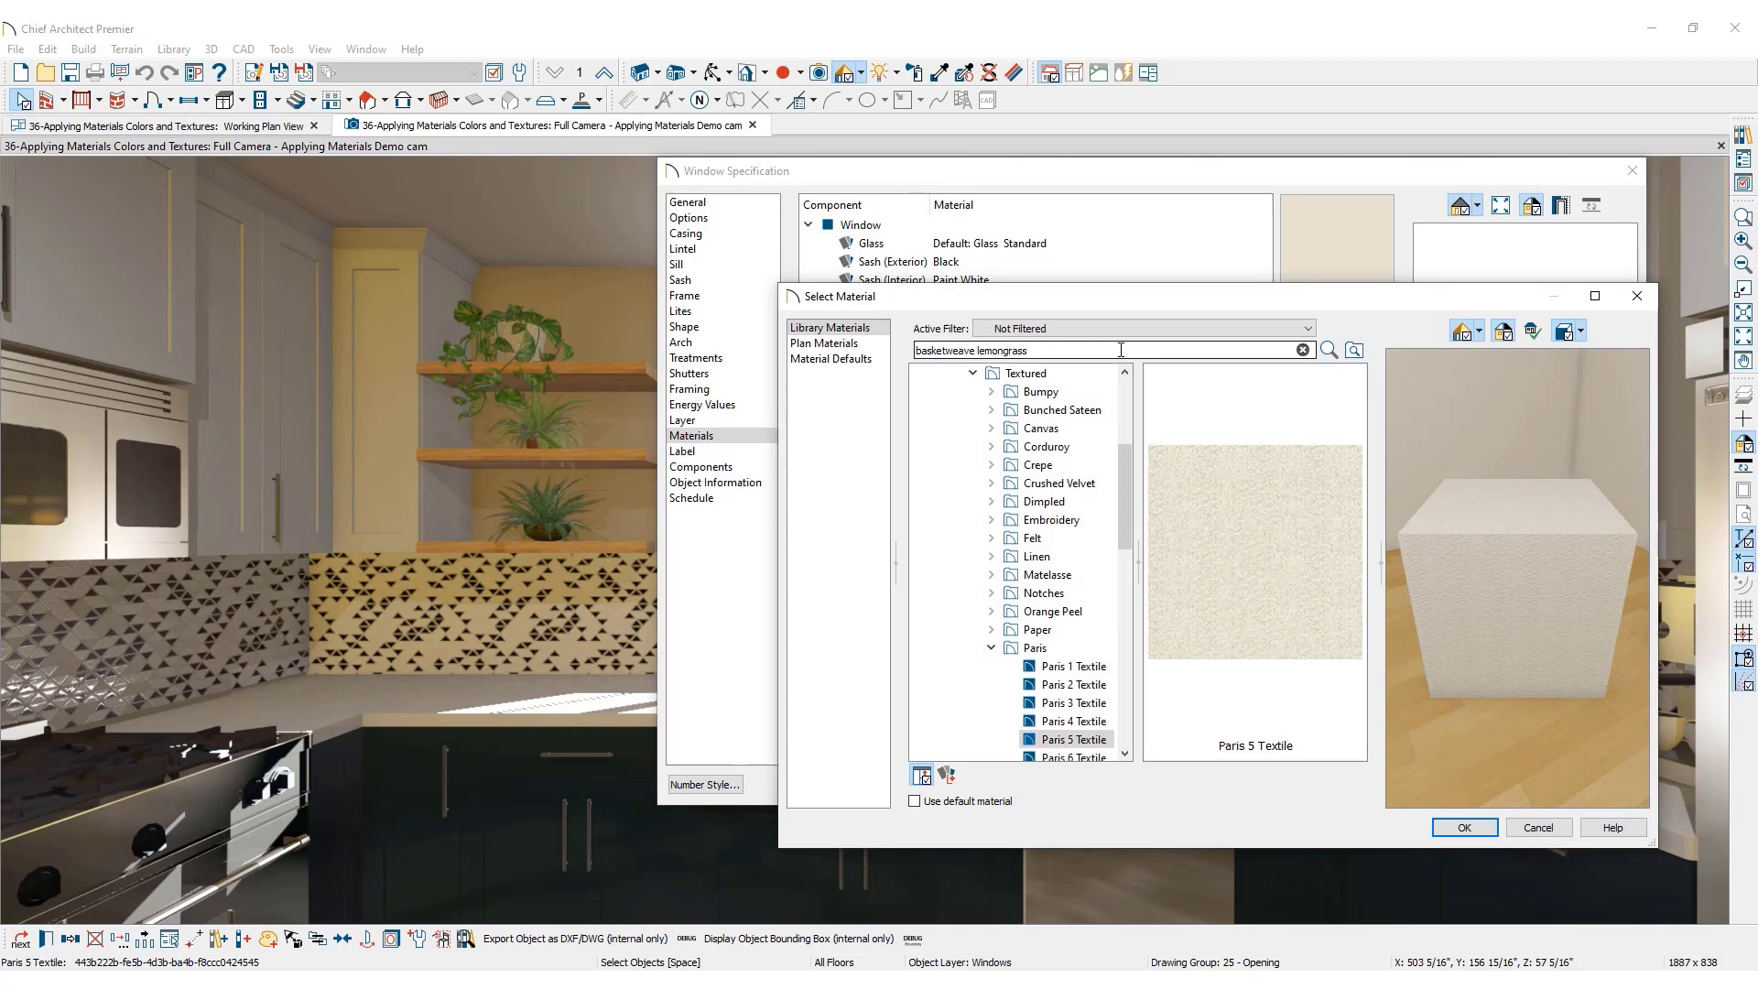
pyautogui.click(1330, 349)
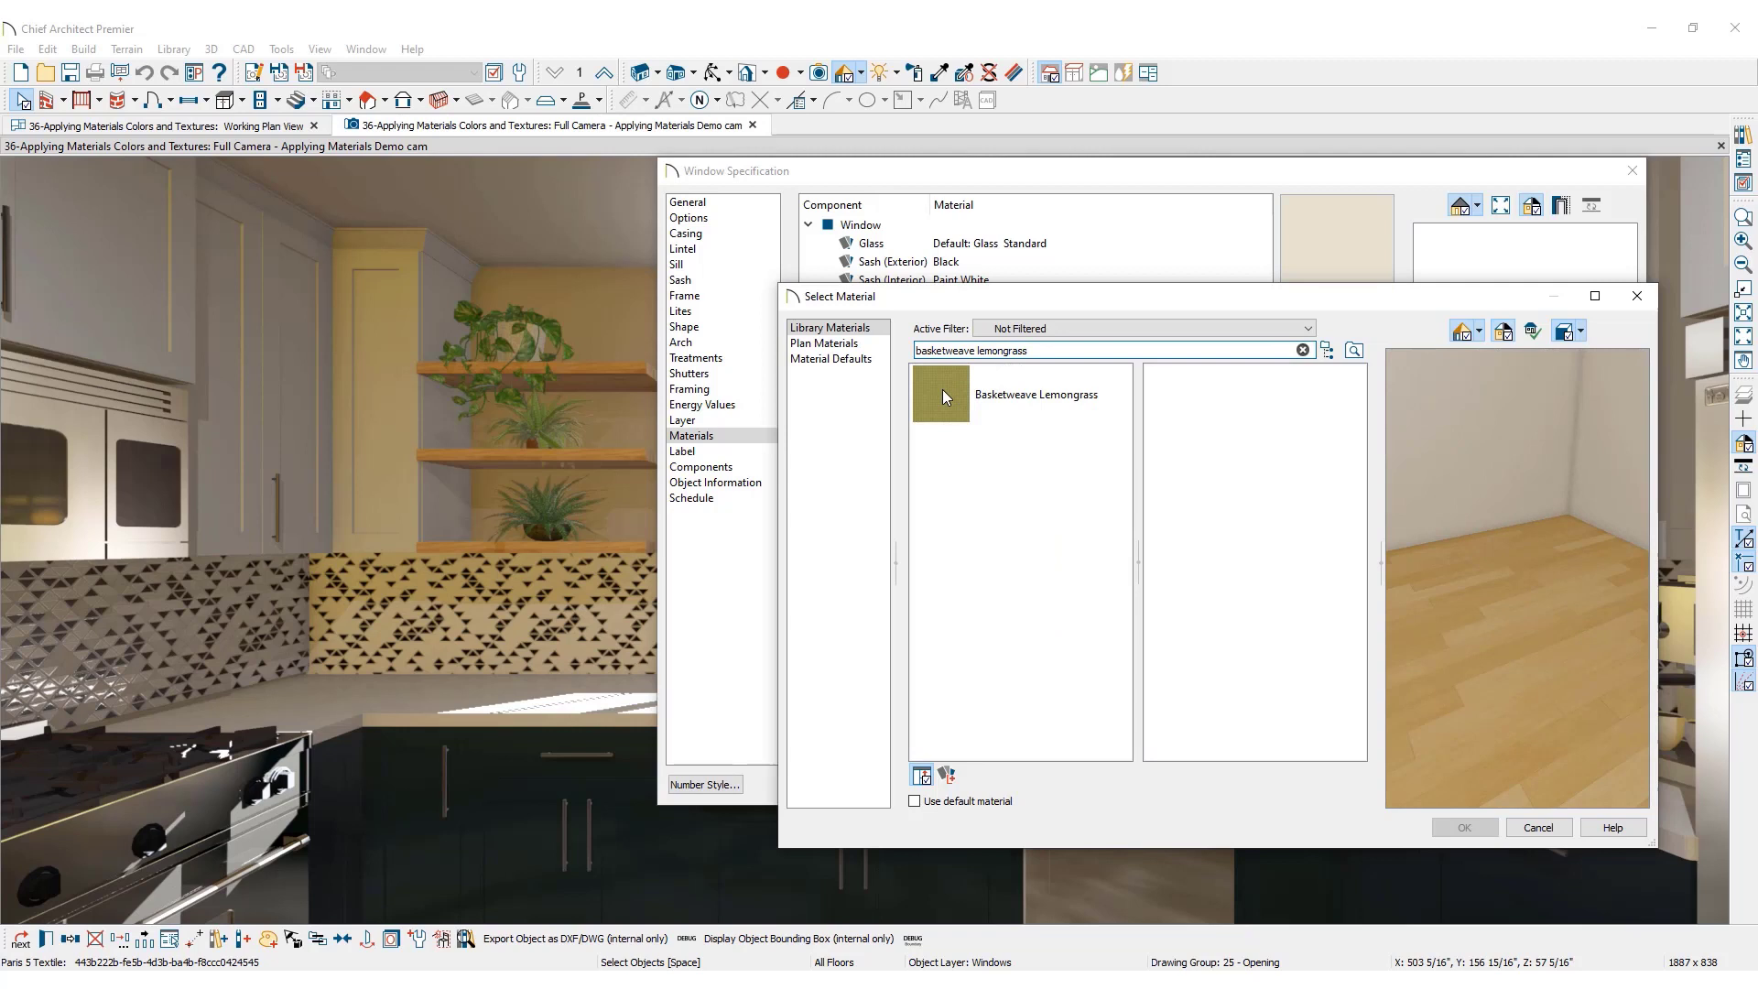
pyautogui.click(1035, 395)
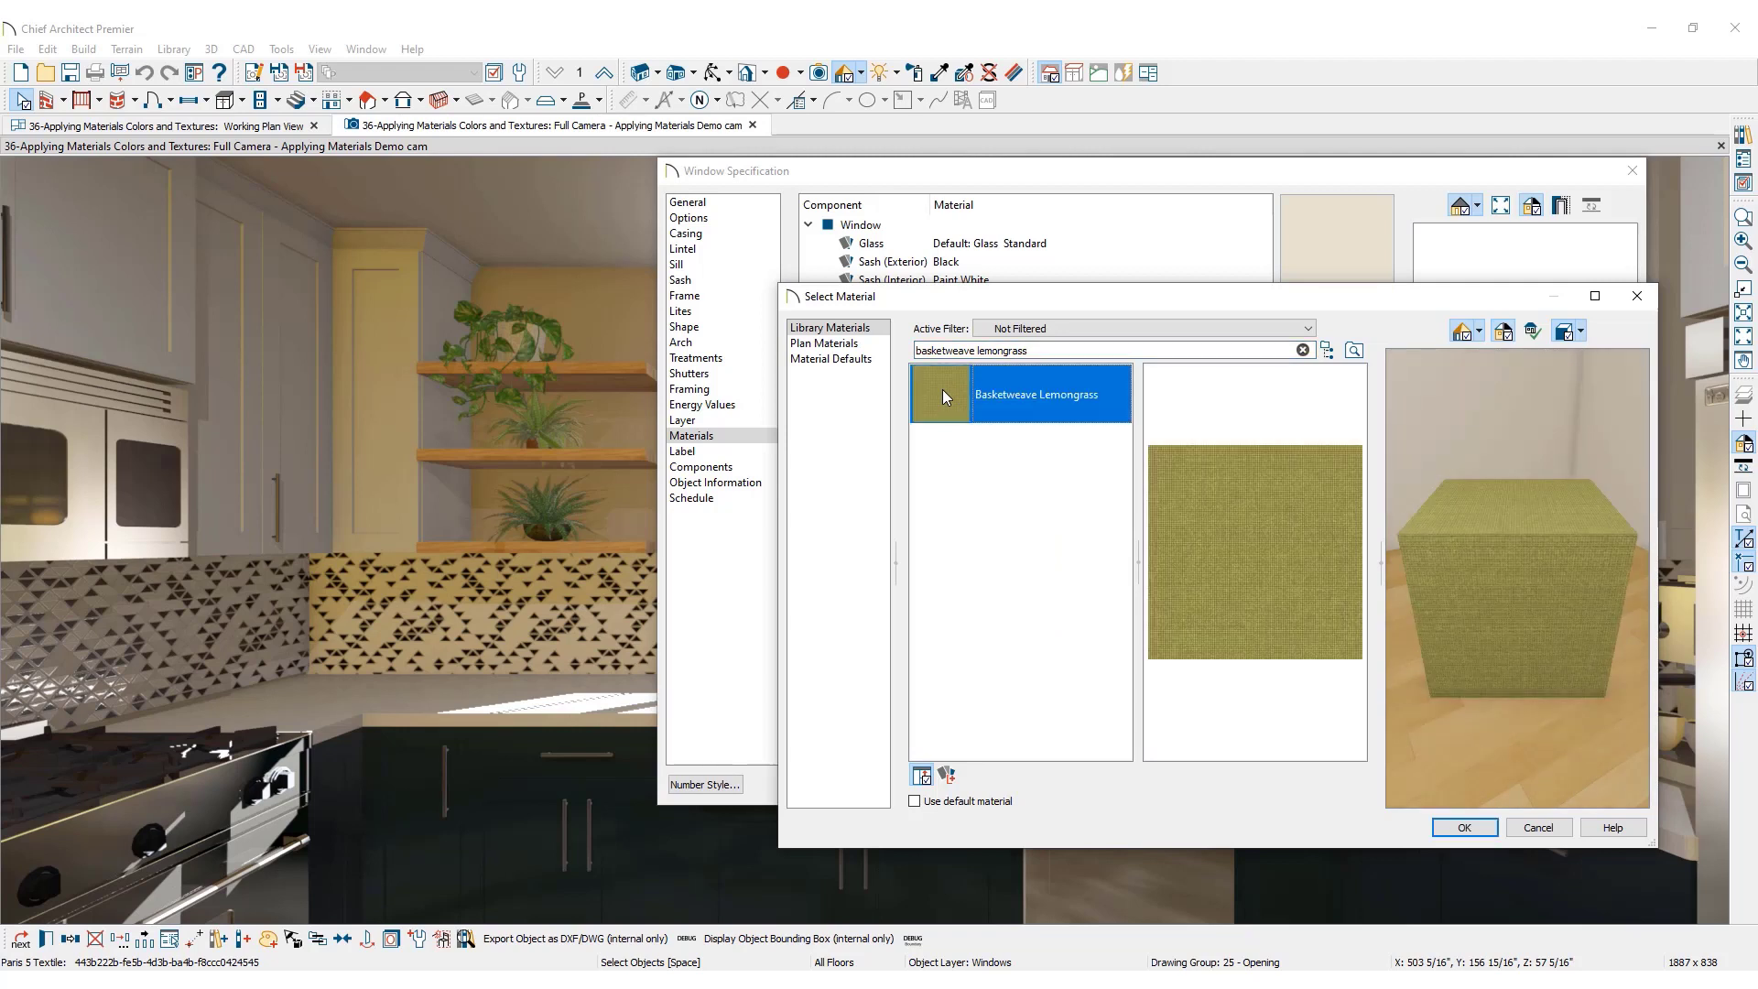
pyautogui.moveTo(1166, 627)
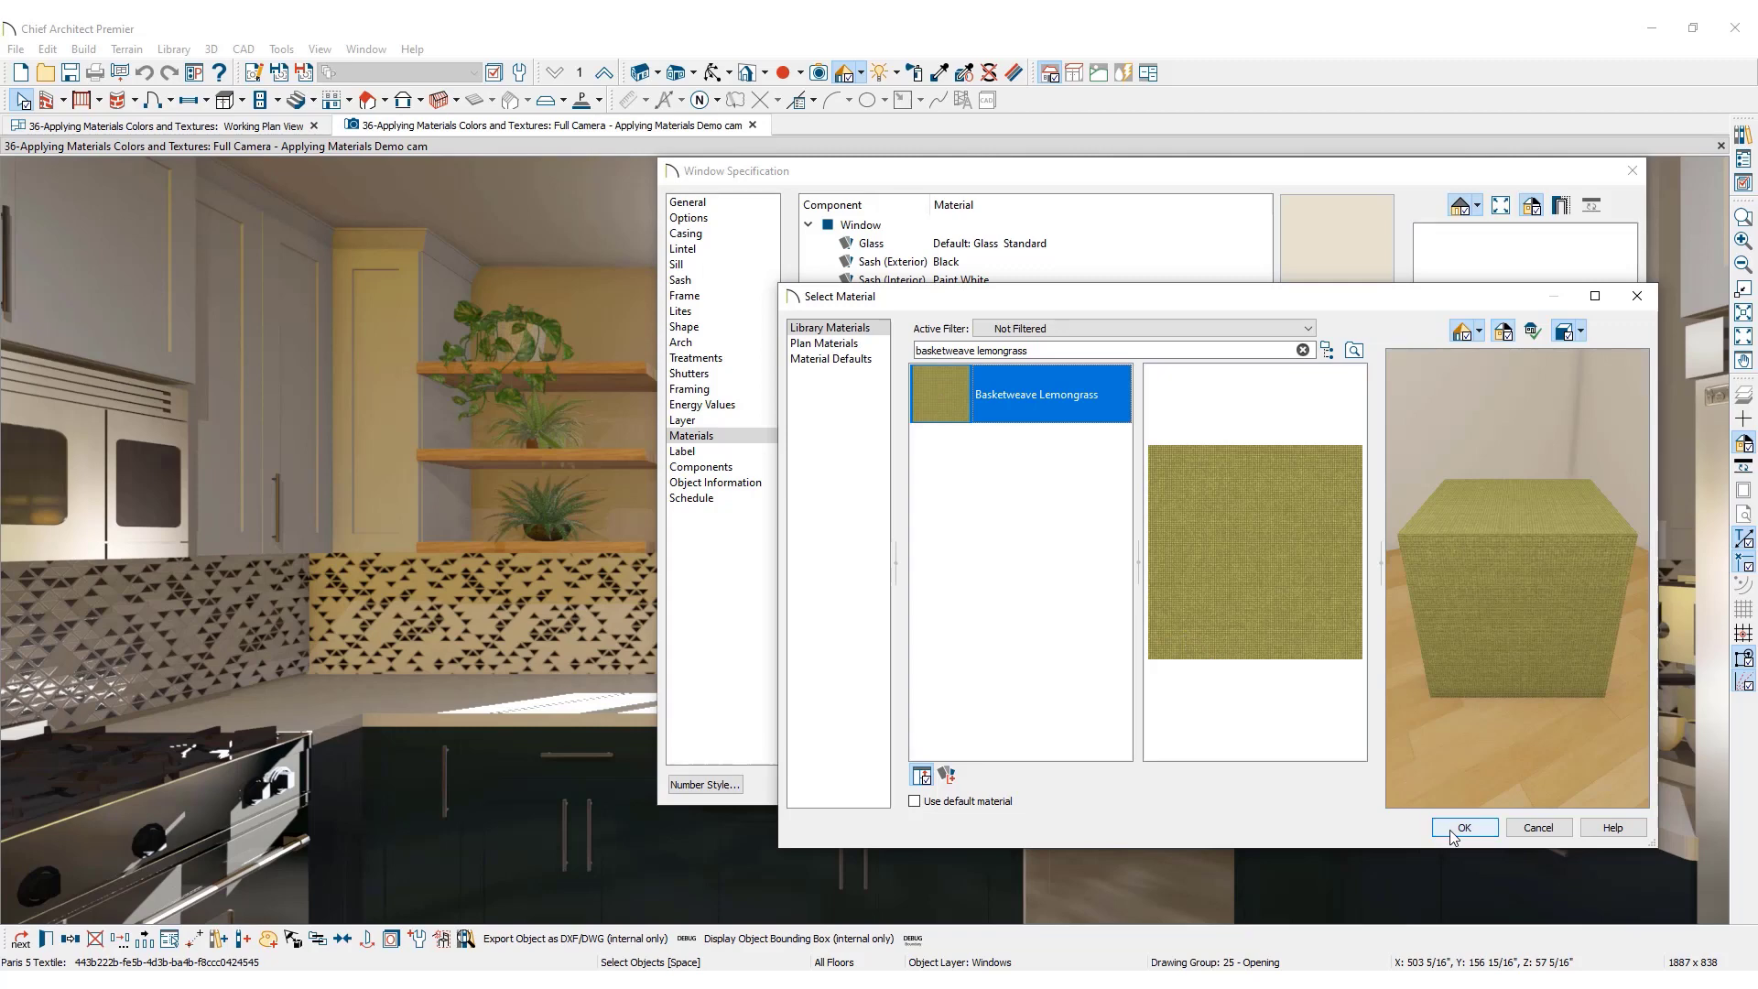
pyautogui.click(1461, 827)
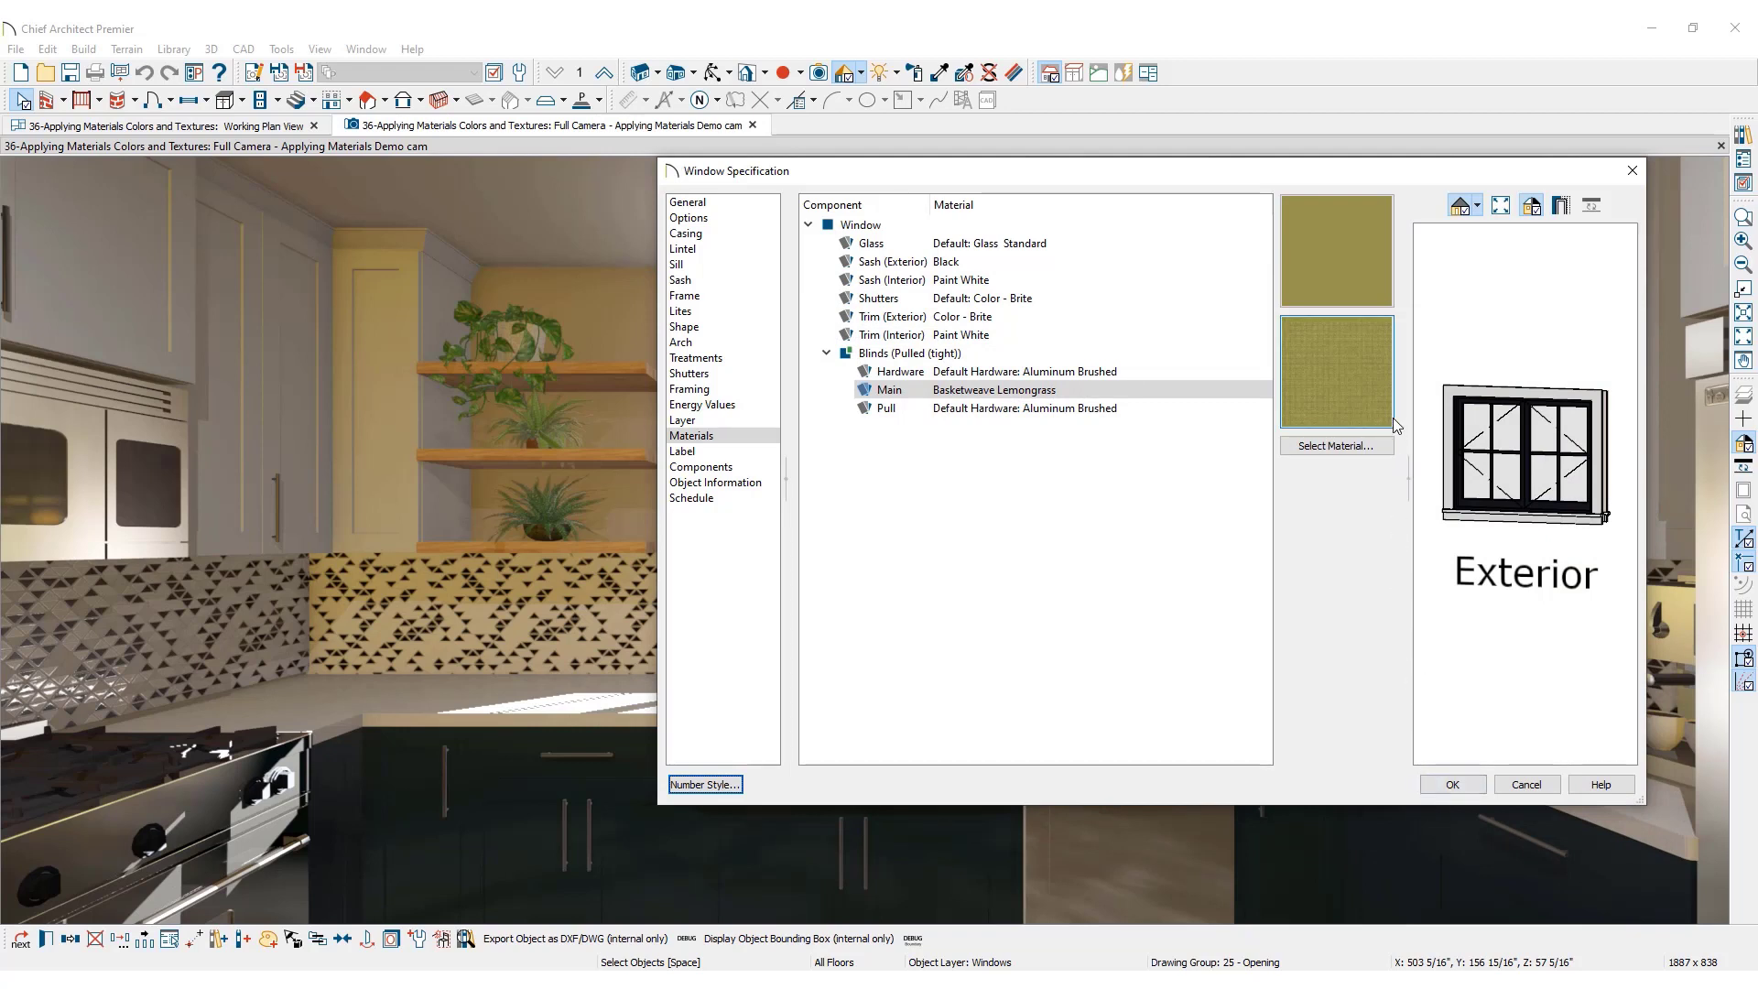
pyautogui.moveTo(1452, 784)
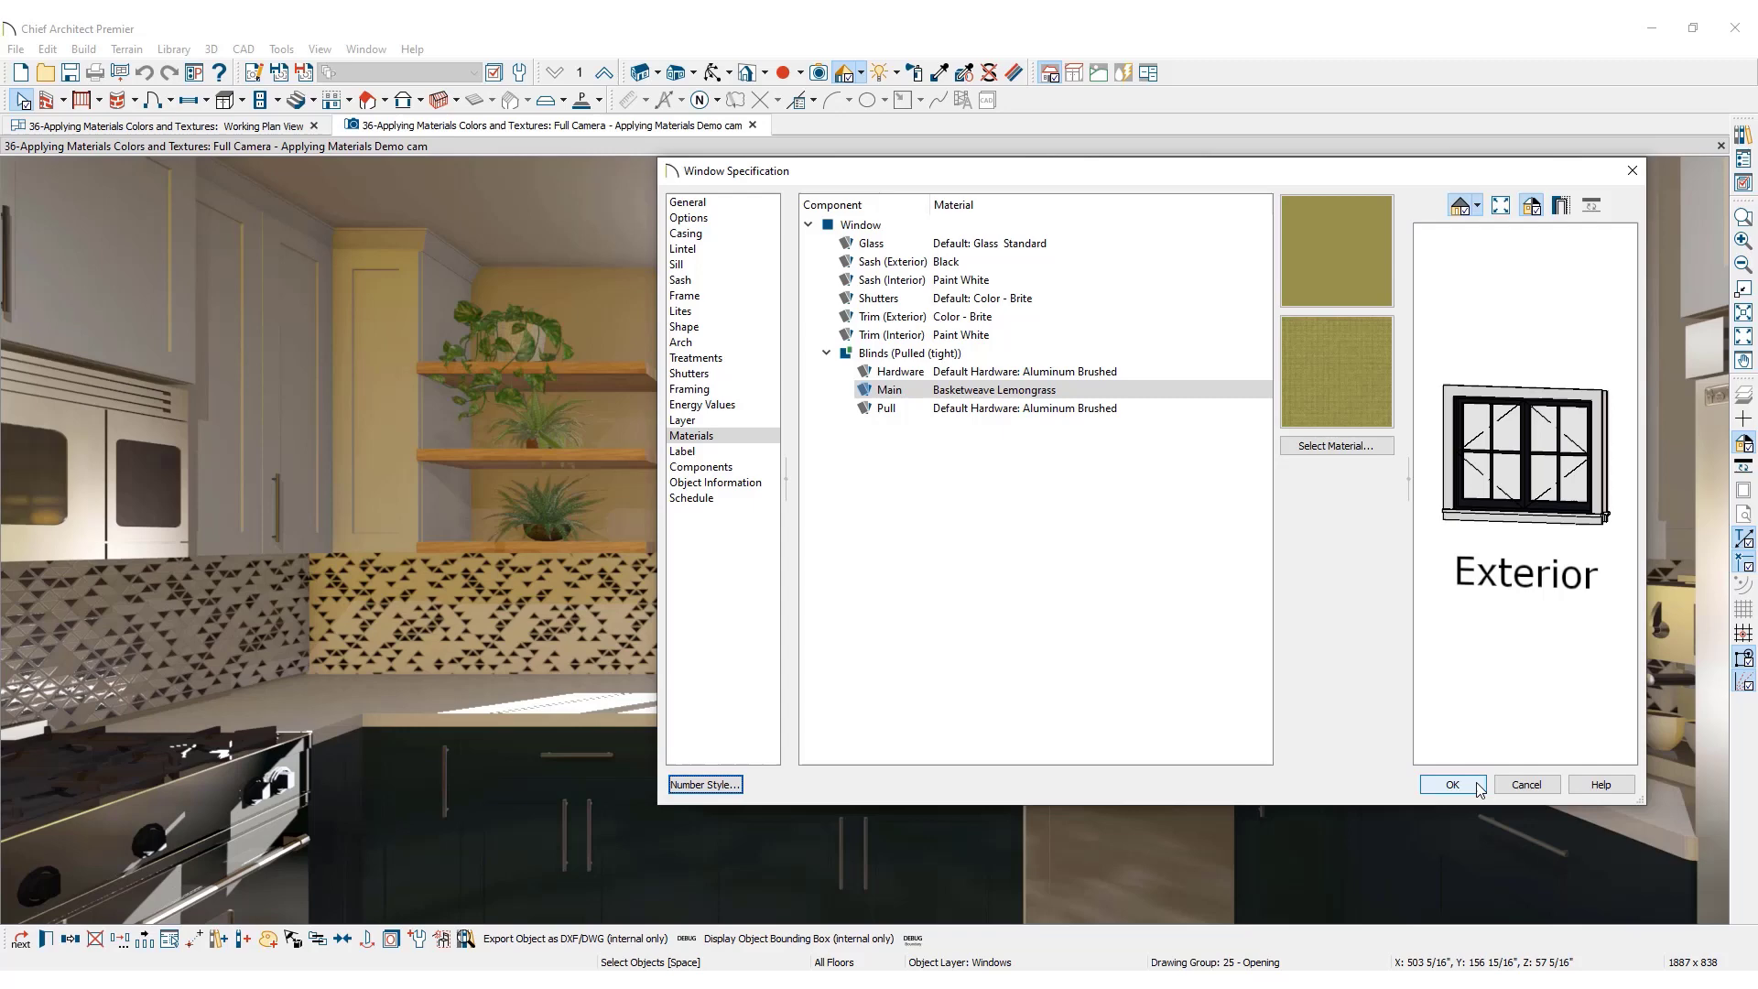
# Confirm the Window Specification so the Roman shade renders in the lemongrass fabric.
pyautogui.click(1450, 783)
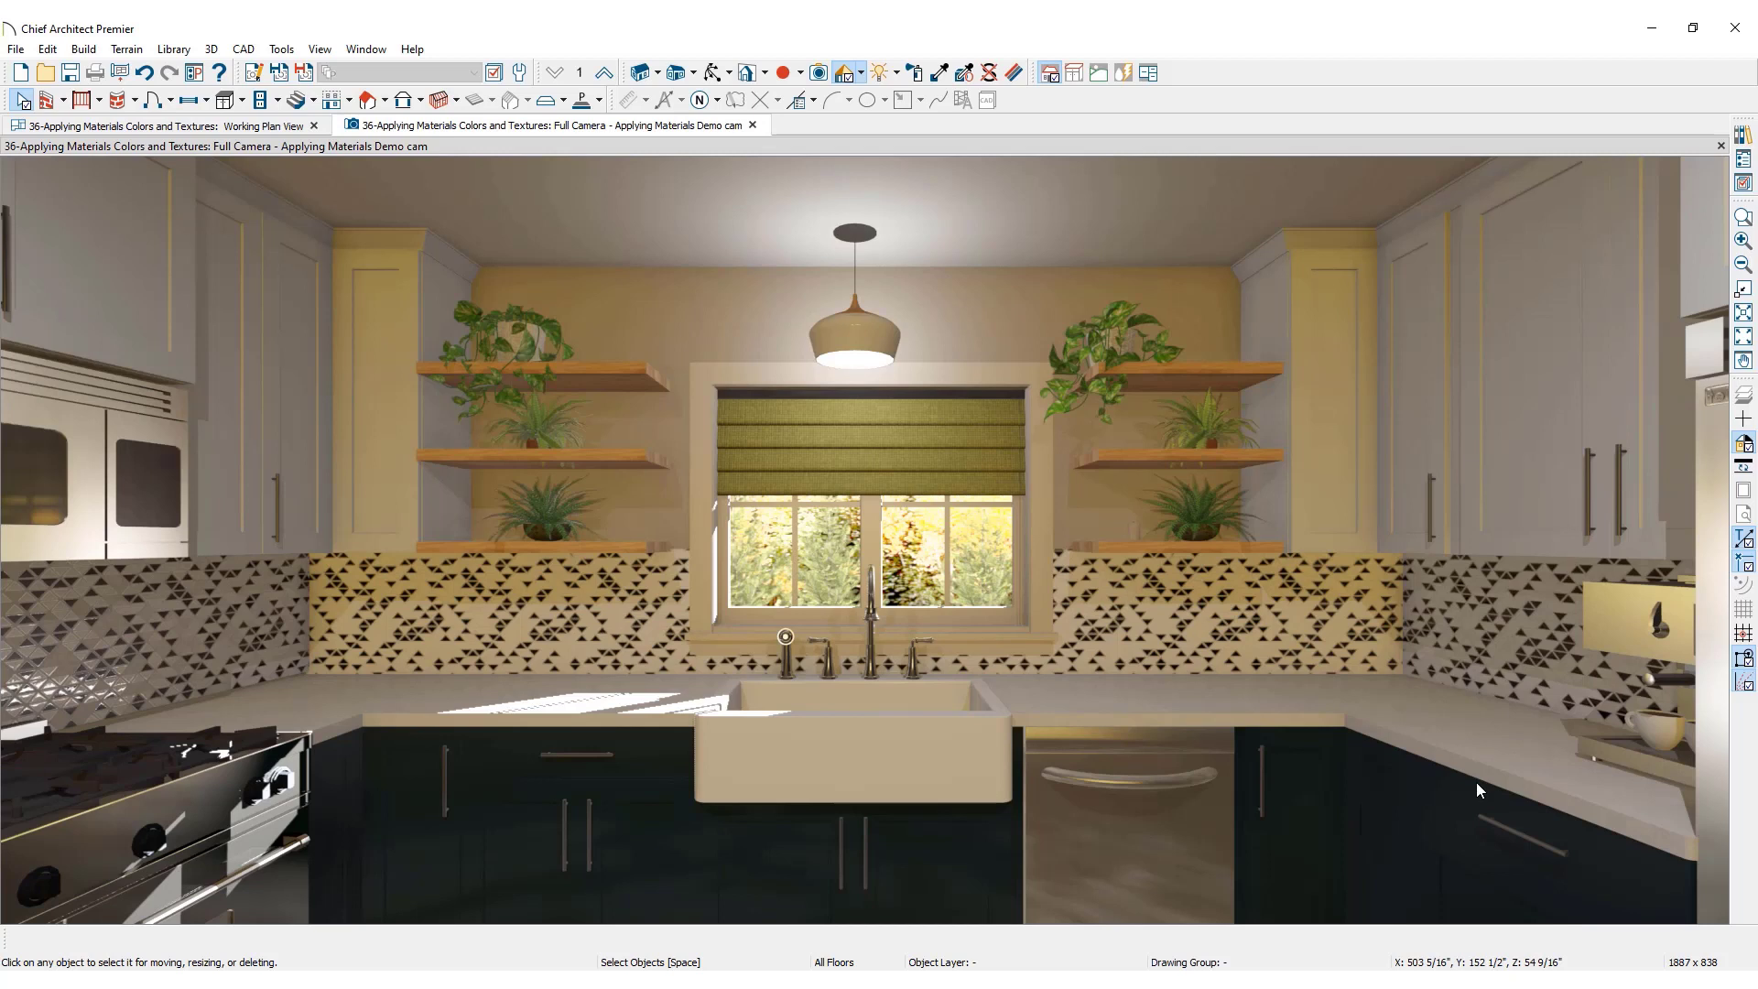
pyautogui.moveTo(1692, 225)
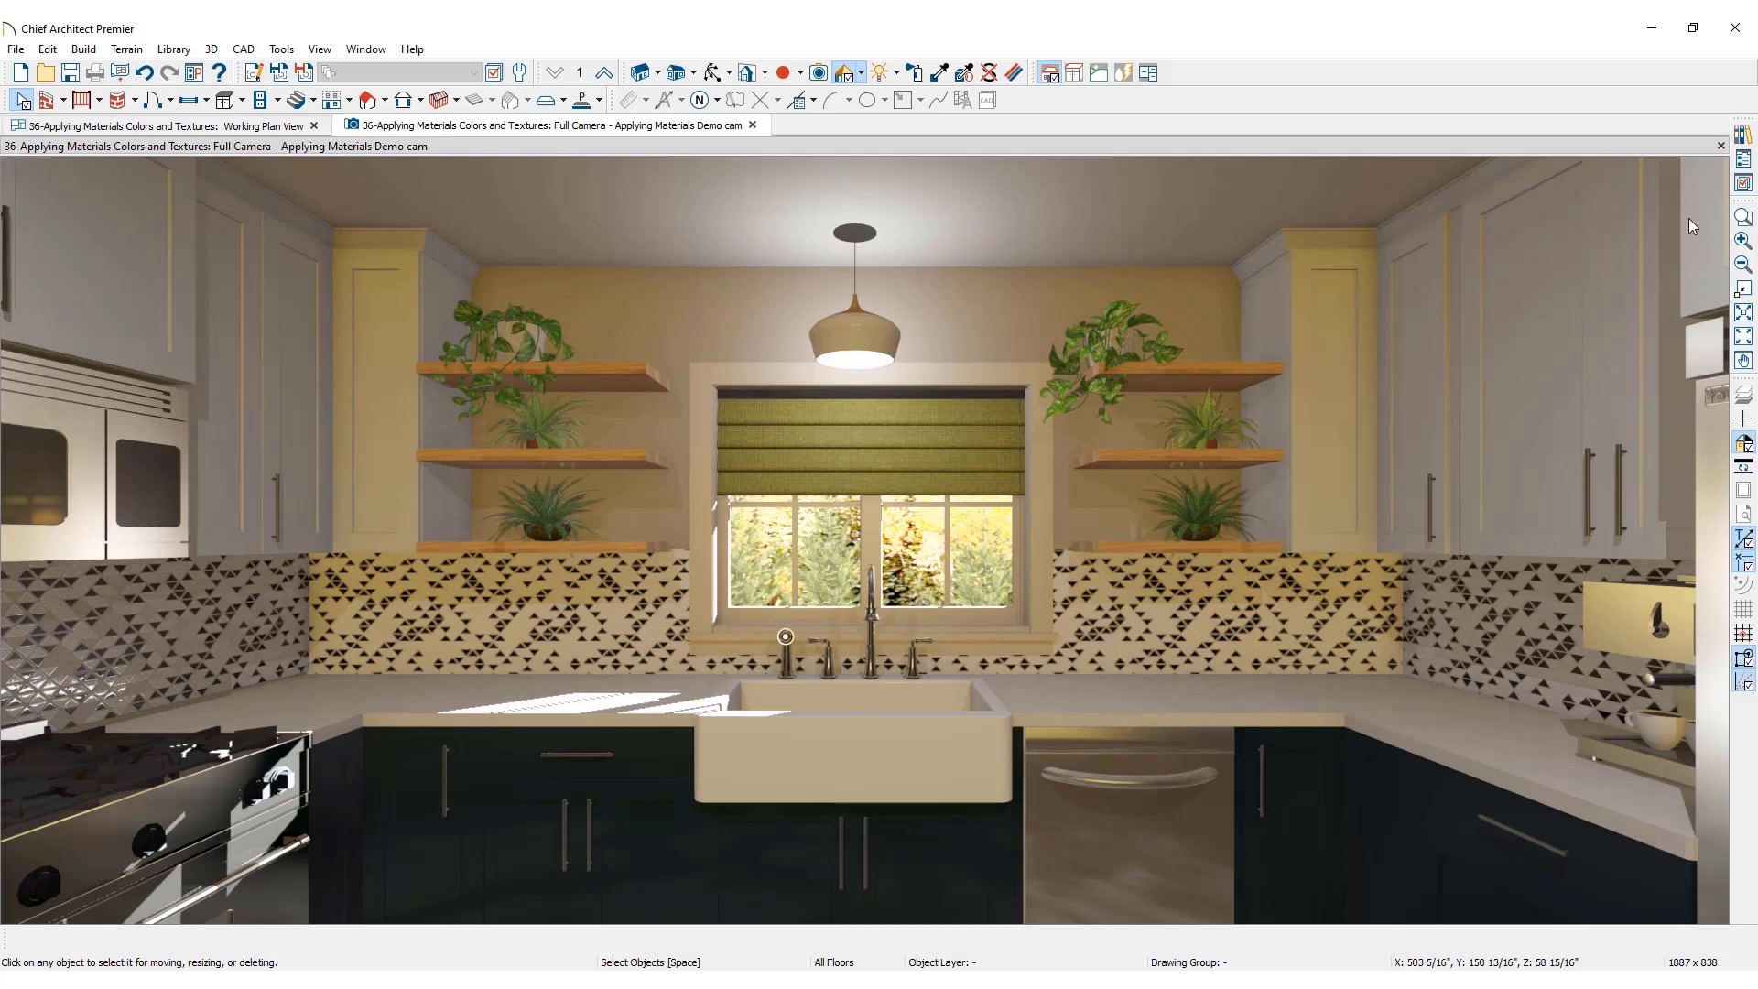
pyautogui.moveTo(1744, 134)
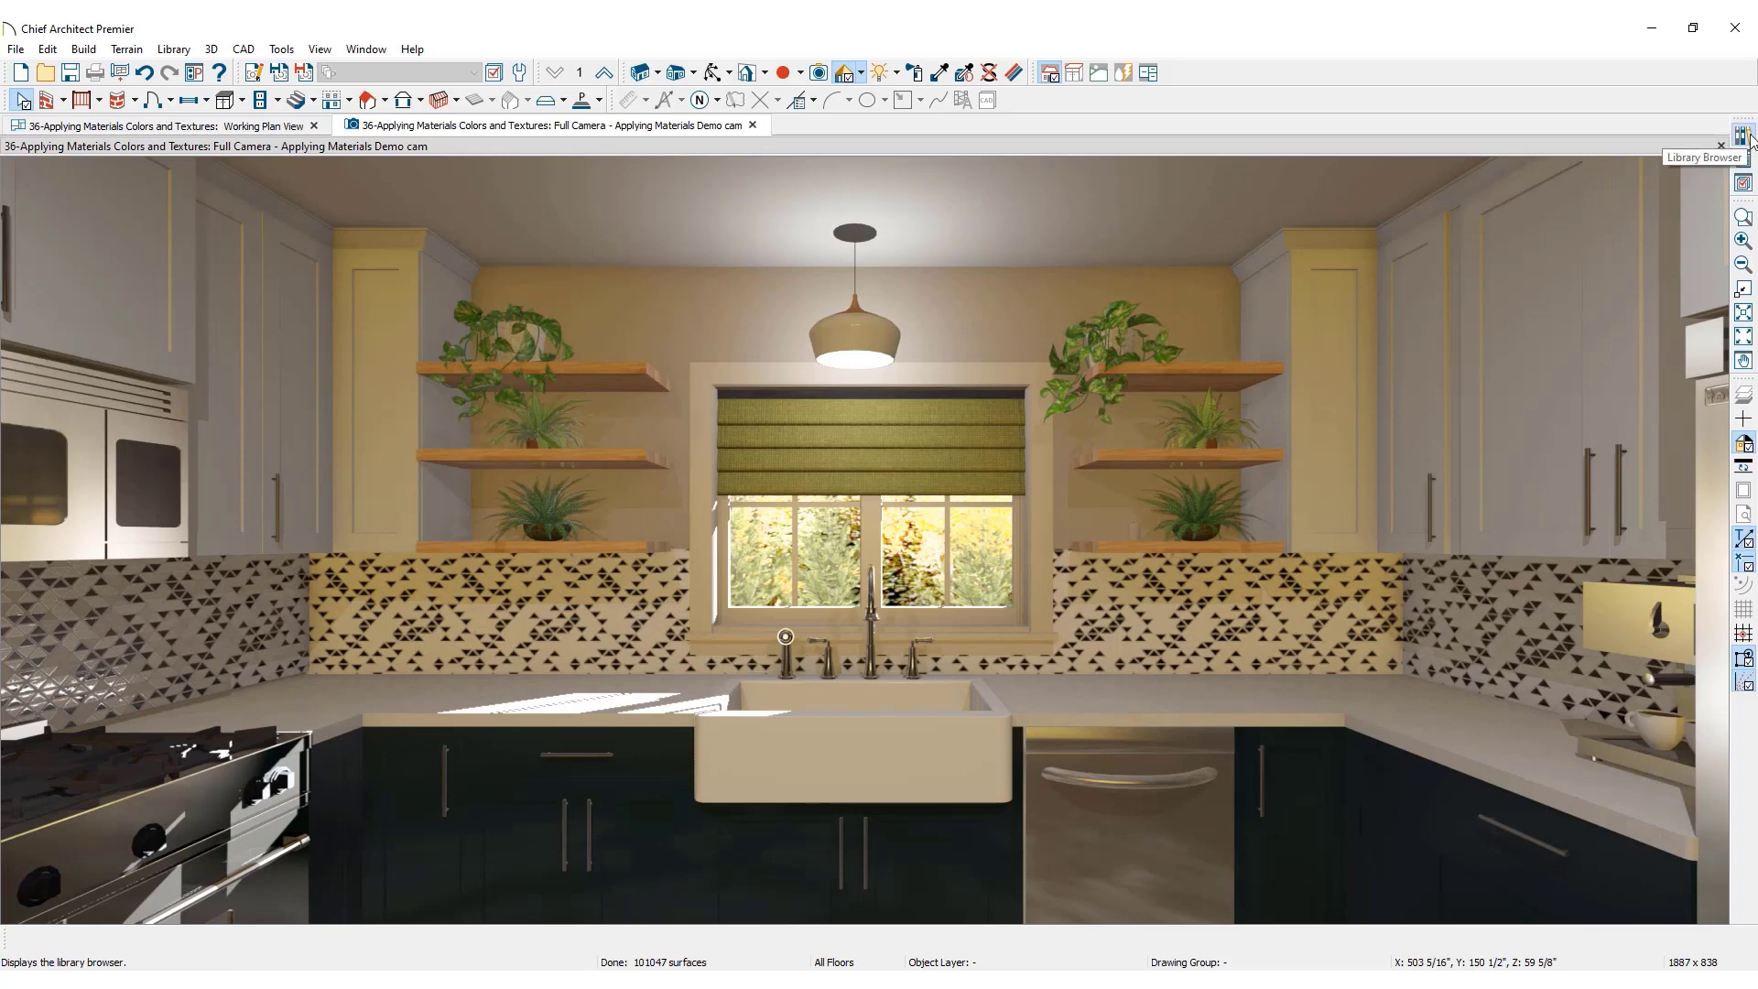
# Search 'green' in the Library Browser and pick the Green colour for painting.
pyautogui.click(1739, 133)
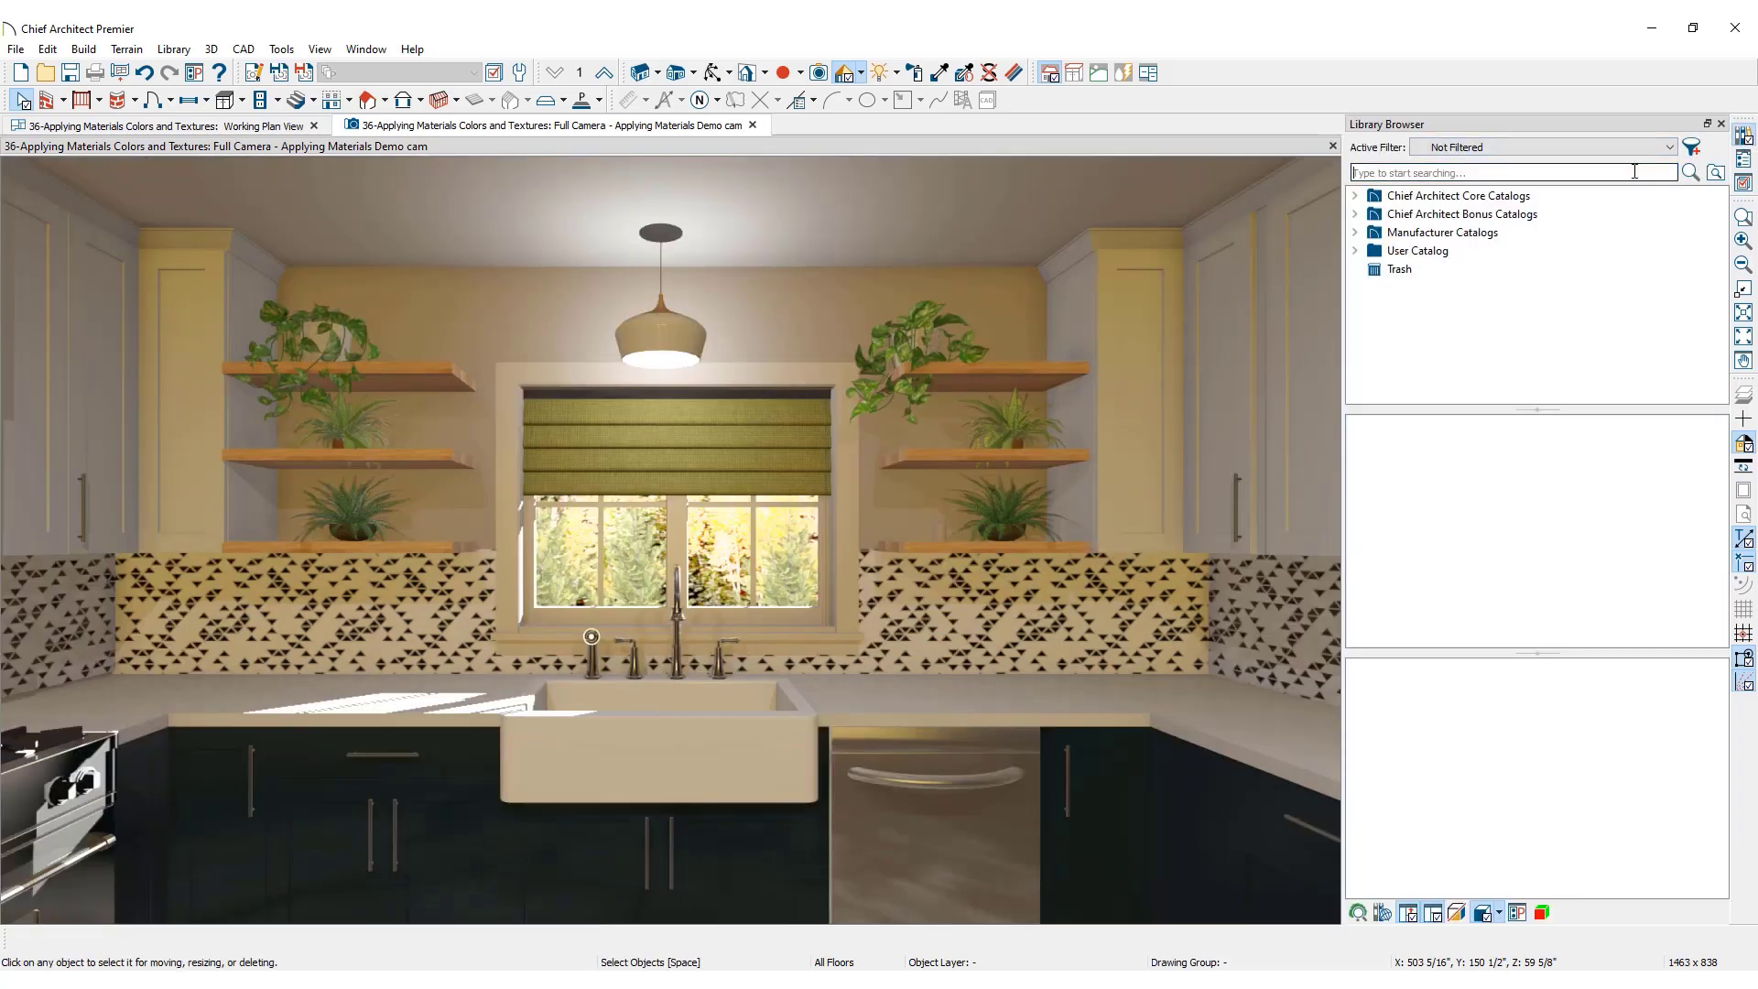
pyautogui.write('green')
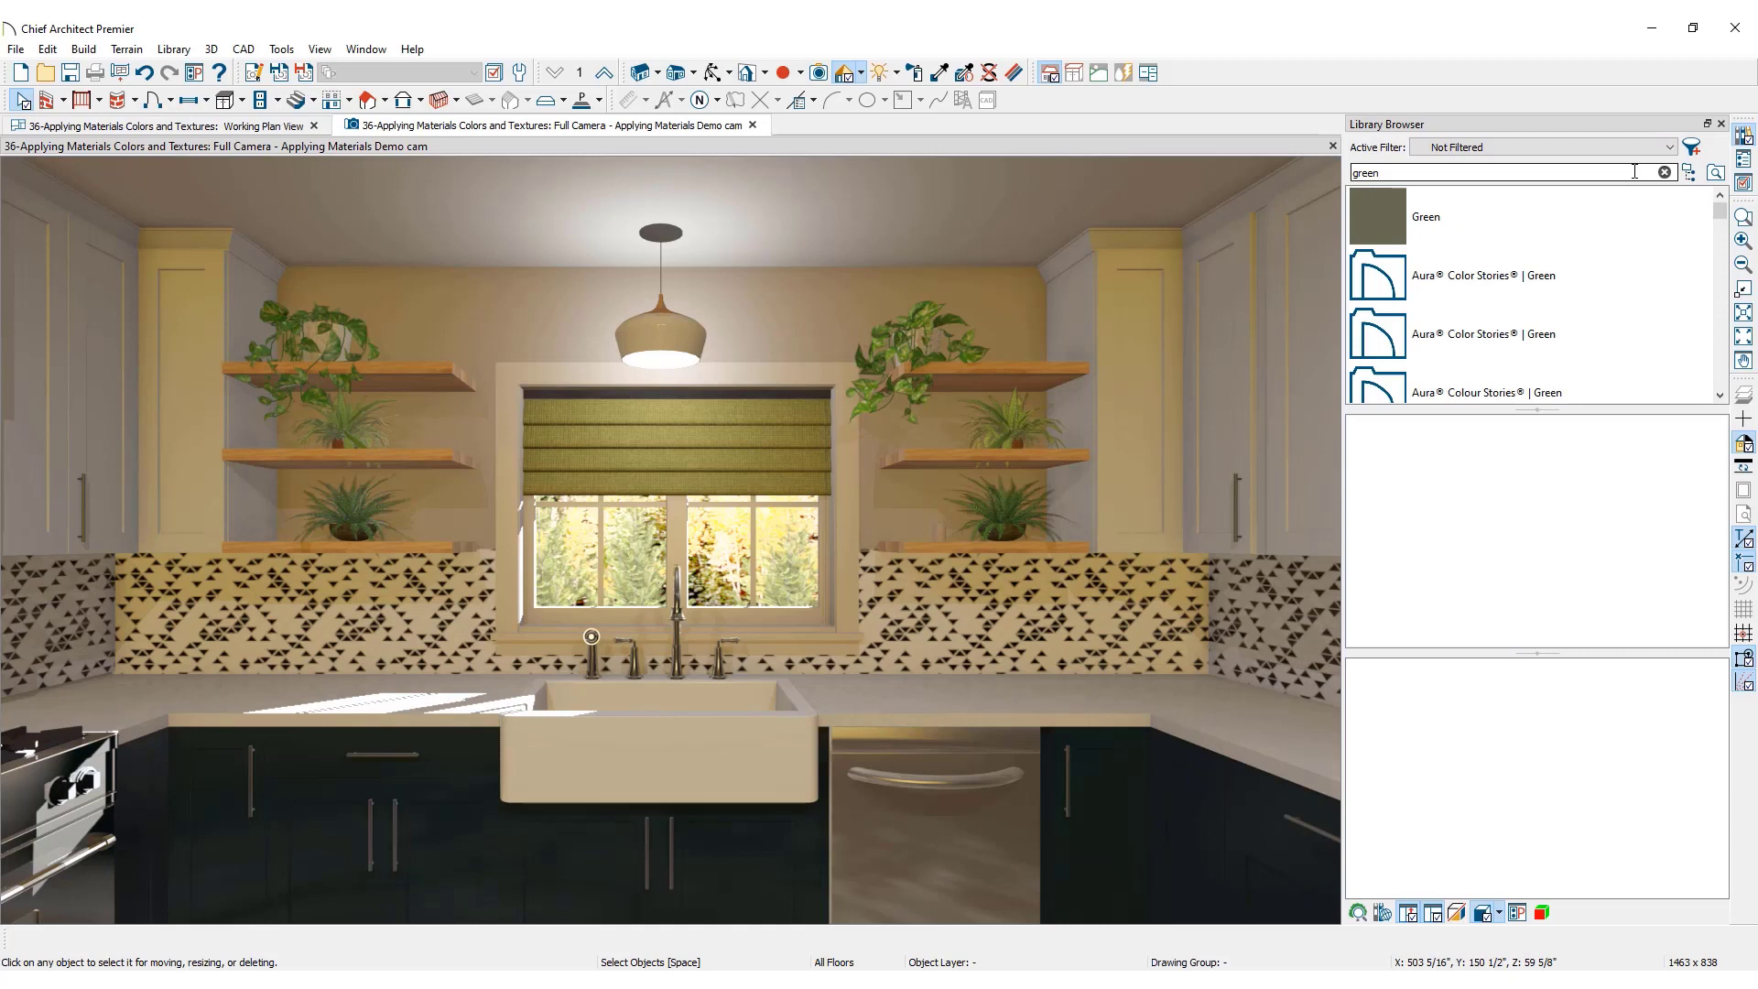
pyautogui.click(1525, 216)
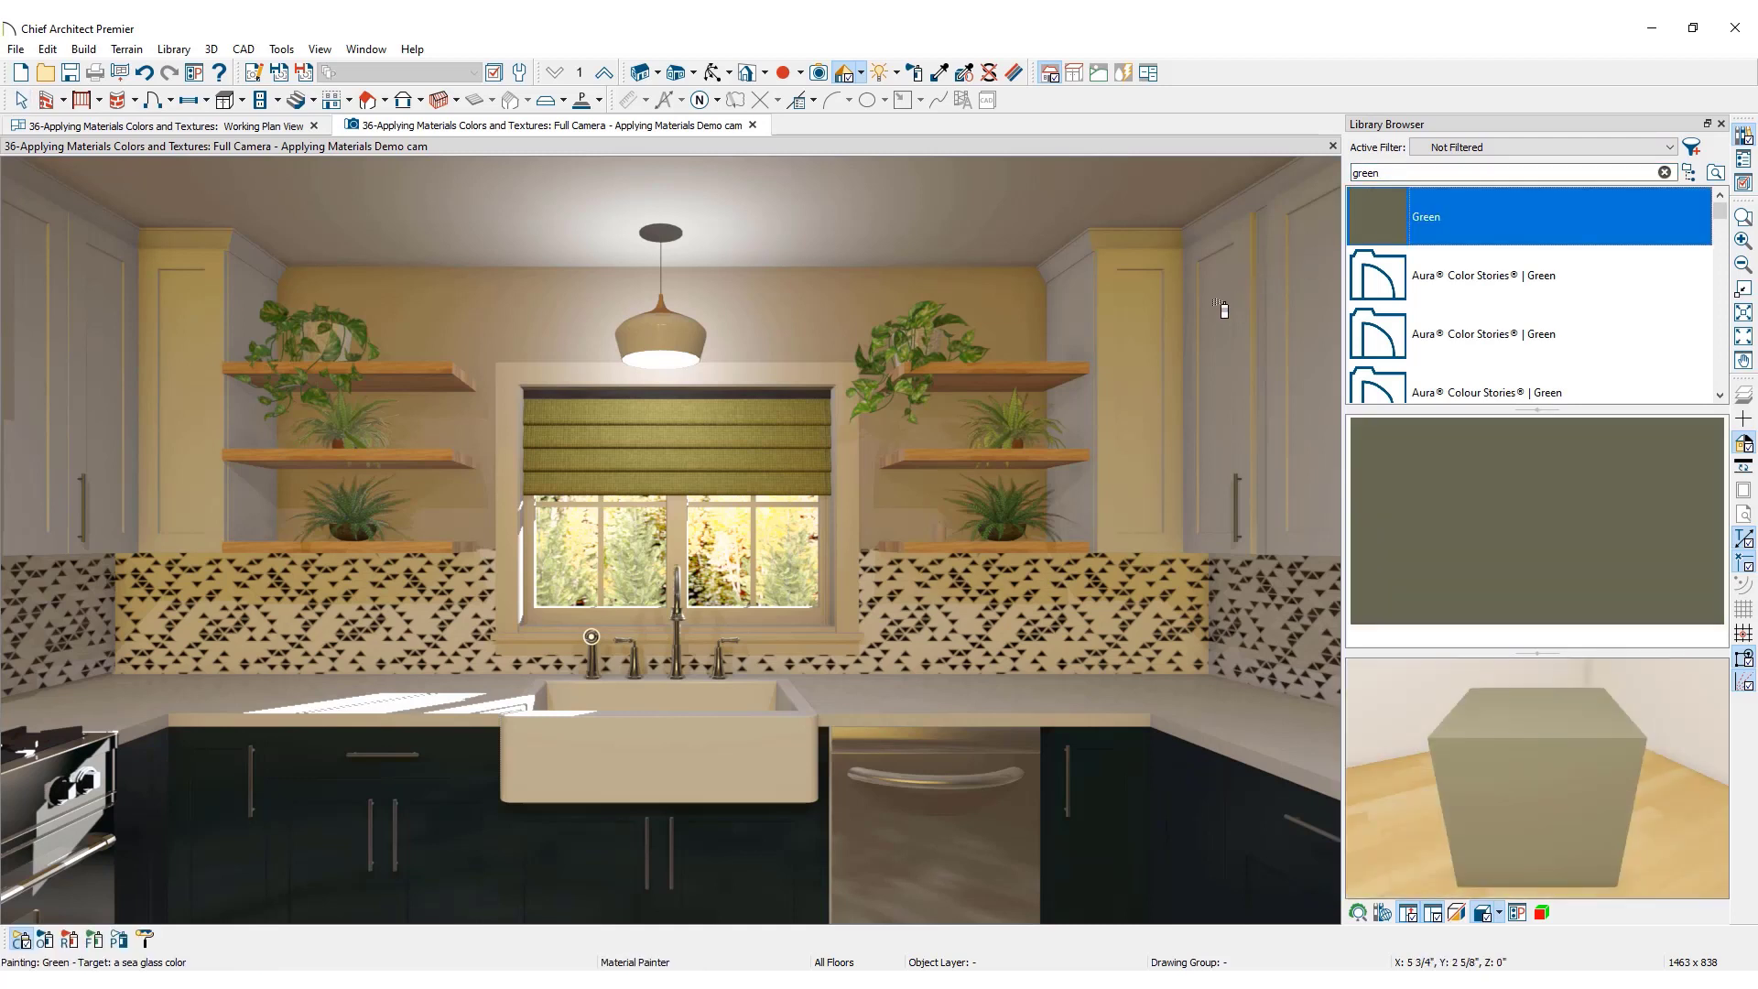
pyautogui.moveTo(1146, 364)
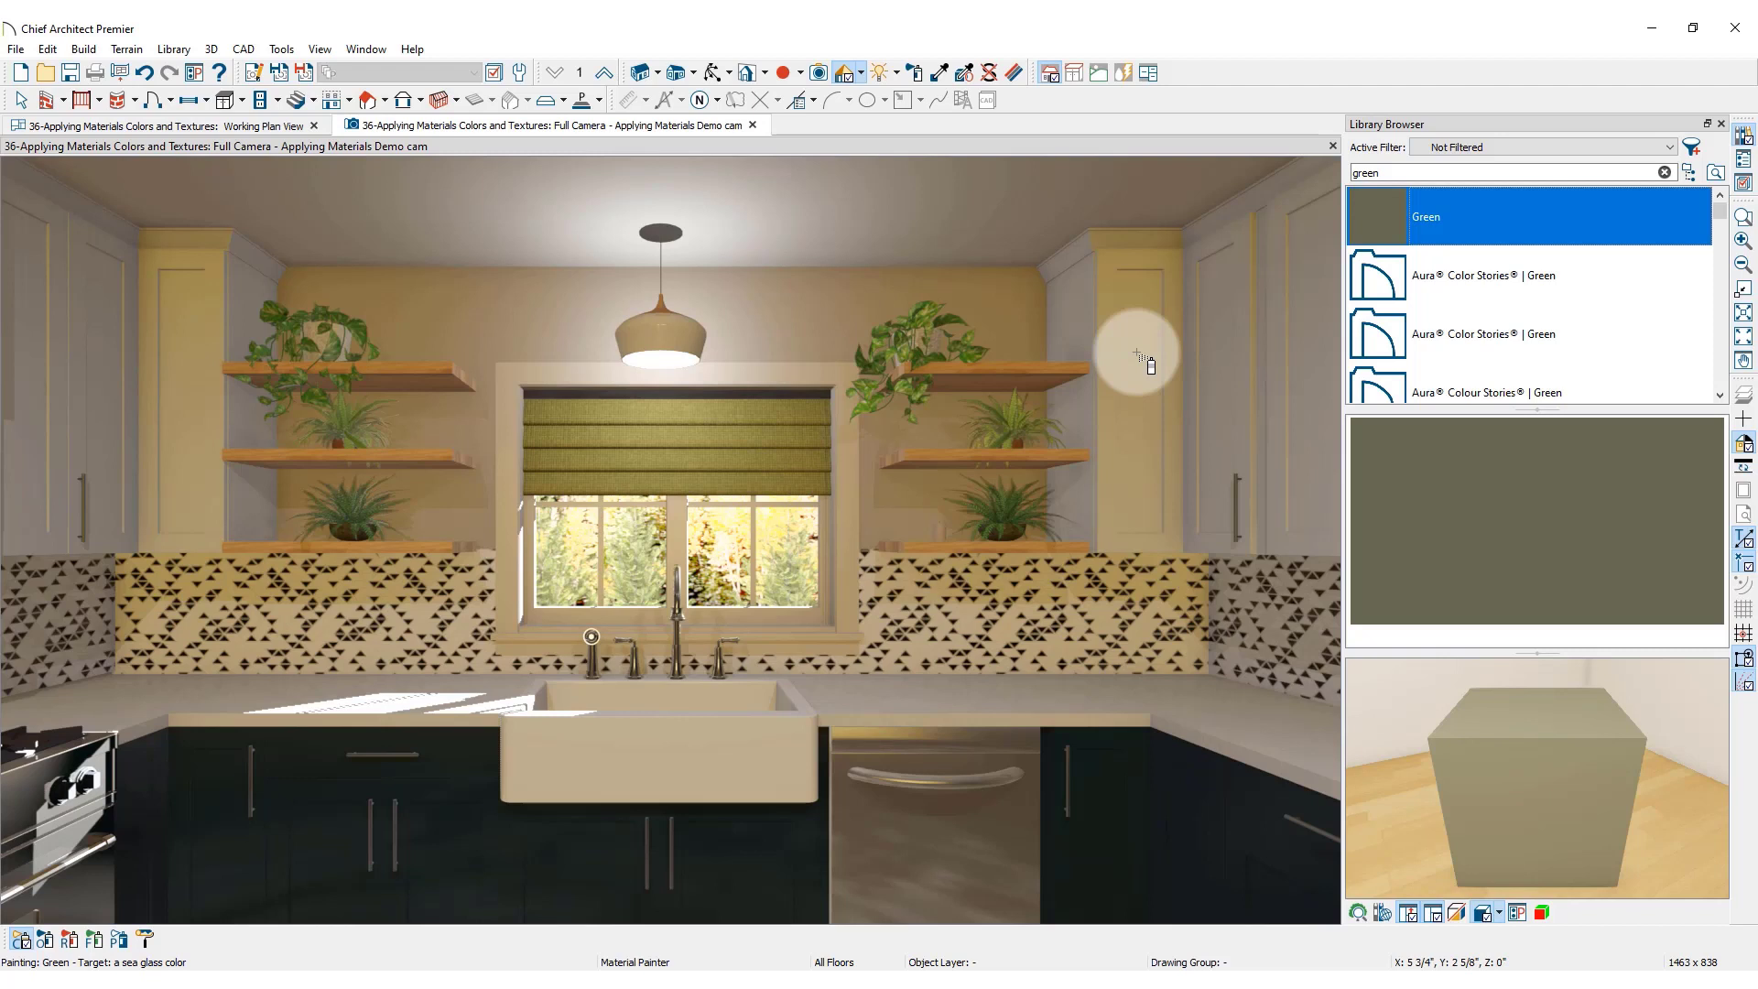
pyautogui.moveTo(1144, 362)
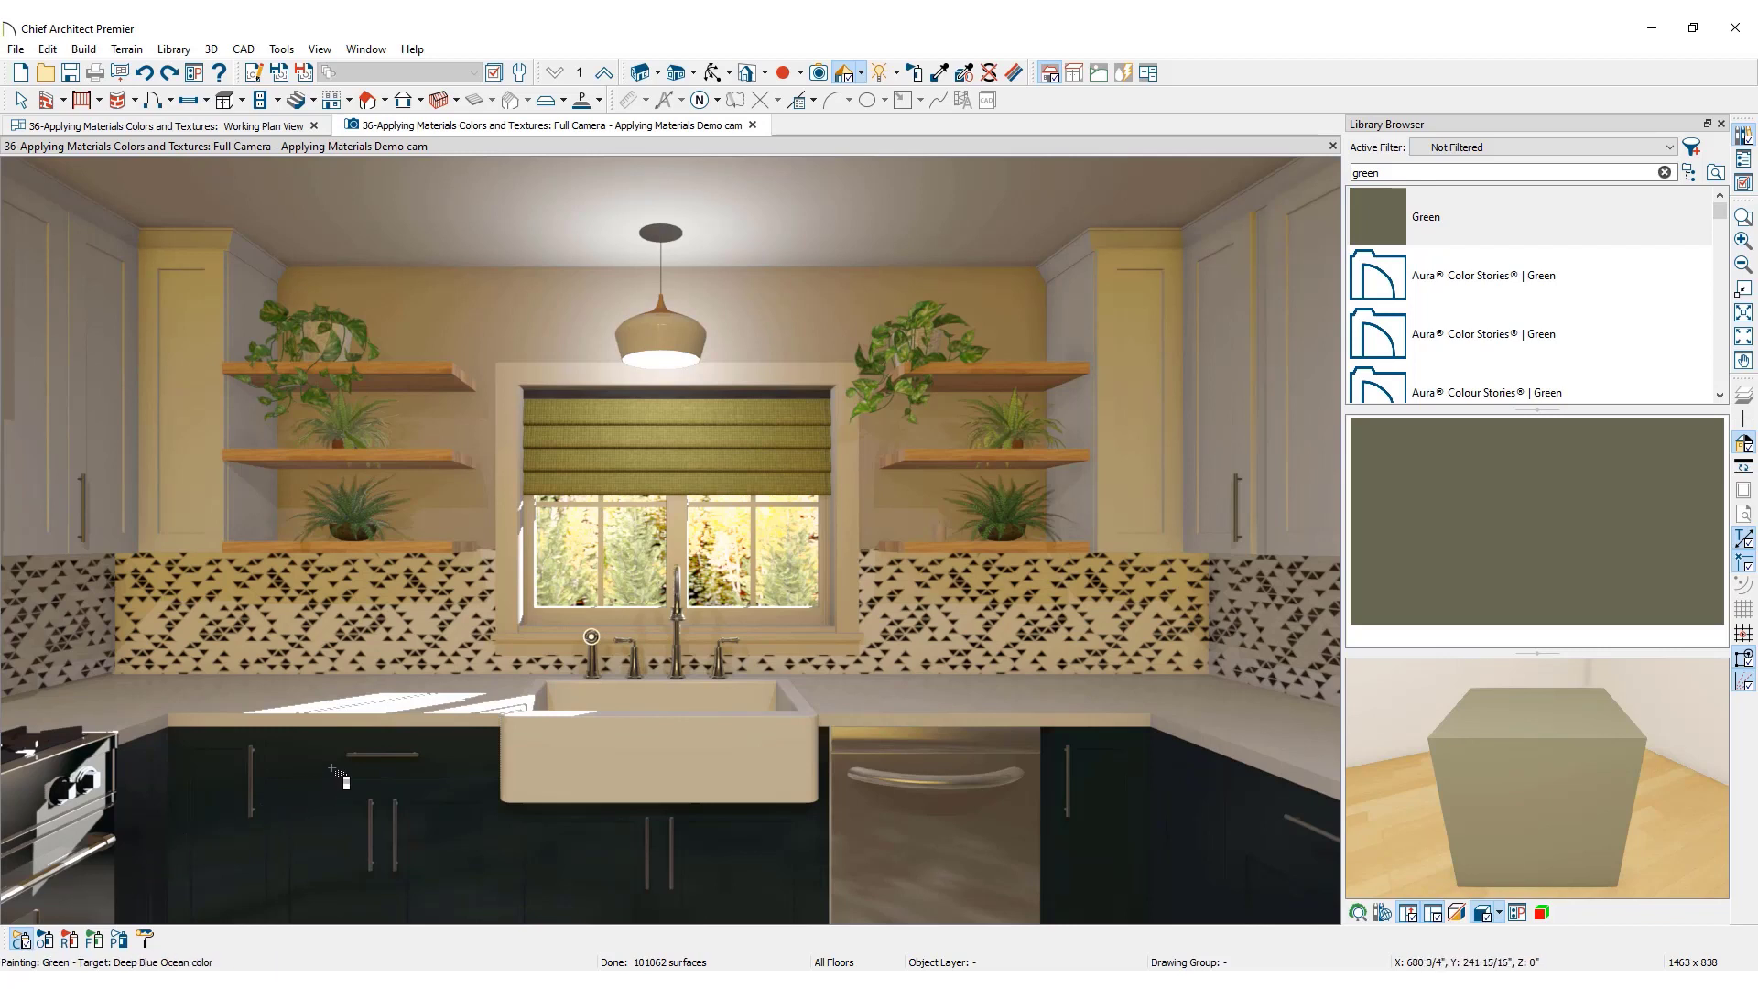
# Paint the three dark base cabinet runs with the Green colour.
pyautogui.click(343, 782)
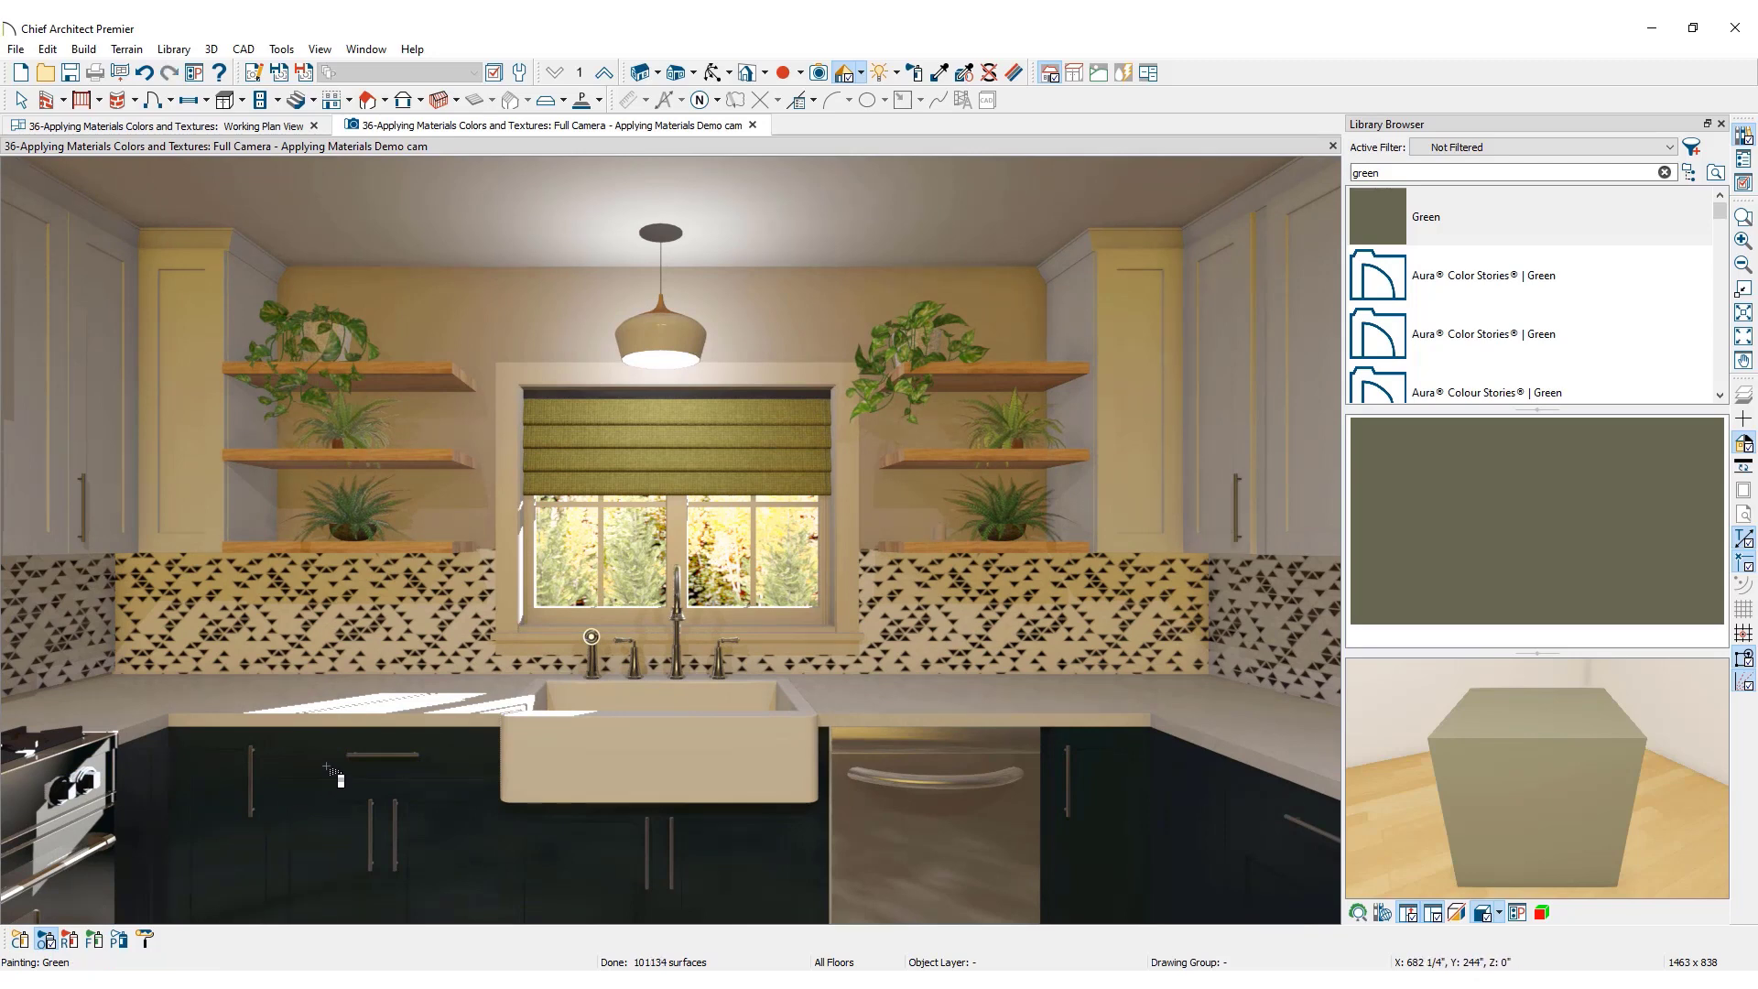
pyautogui.click(337, 772)
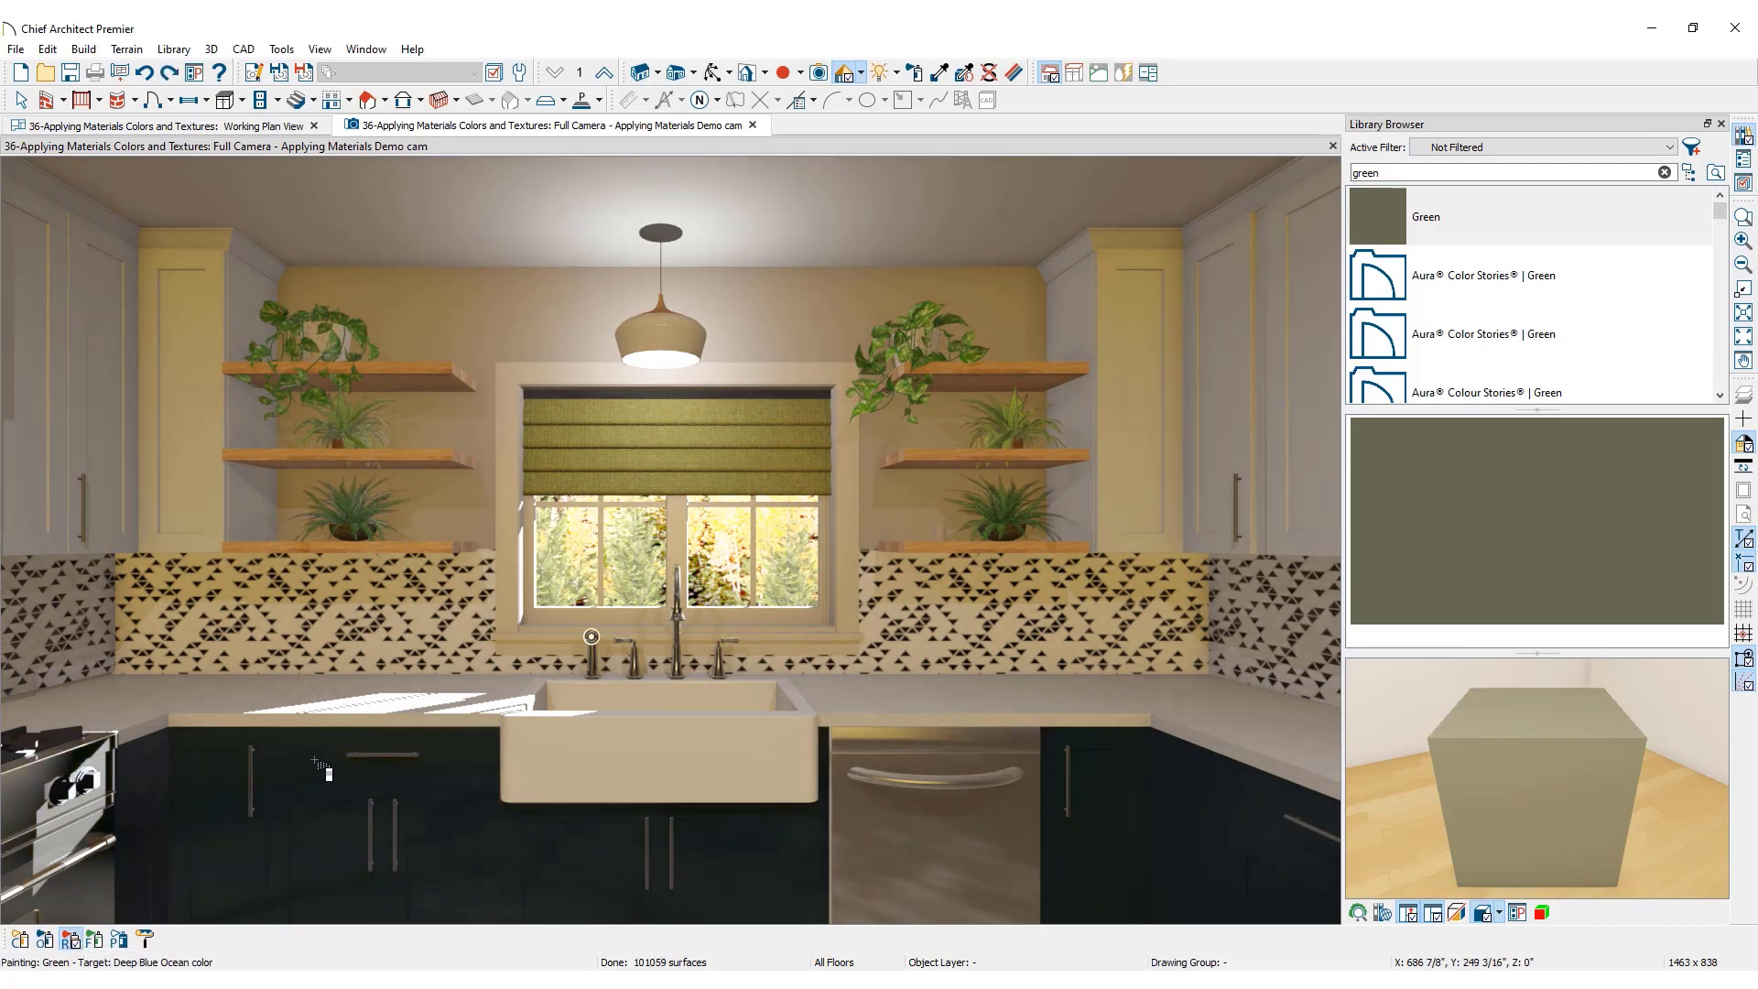
pyautogui.click(326, 766)
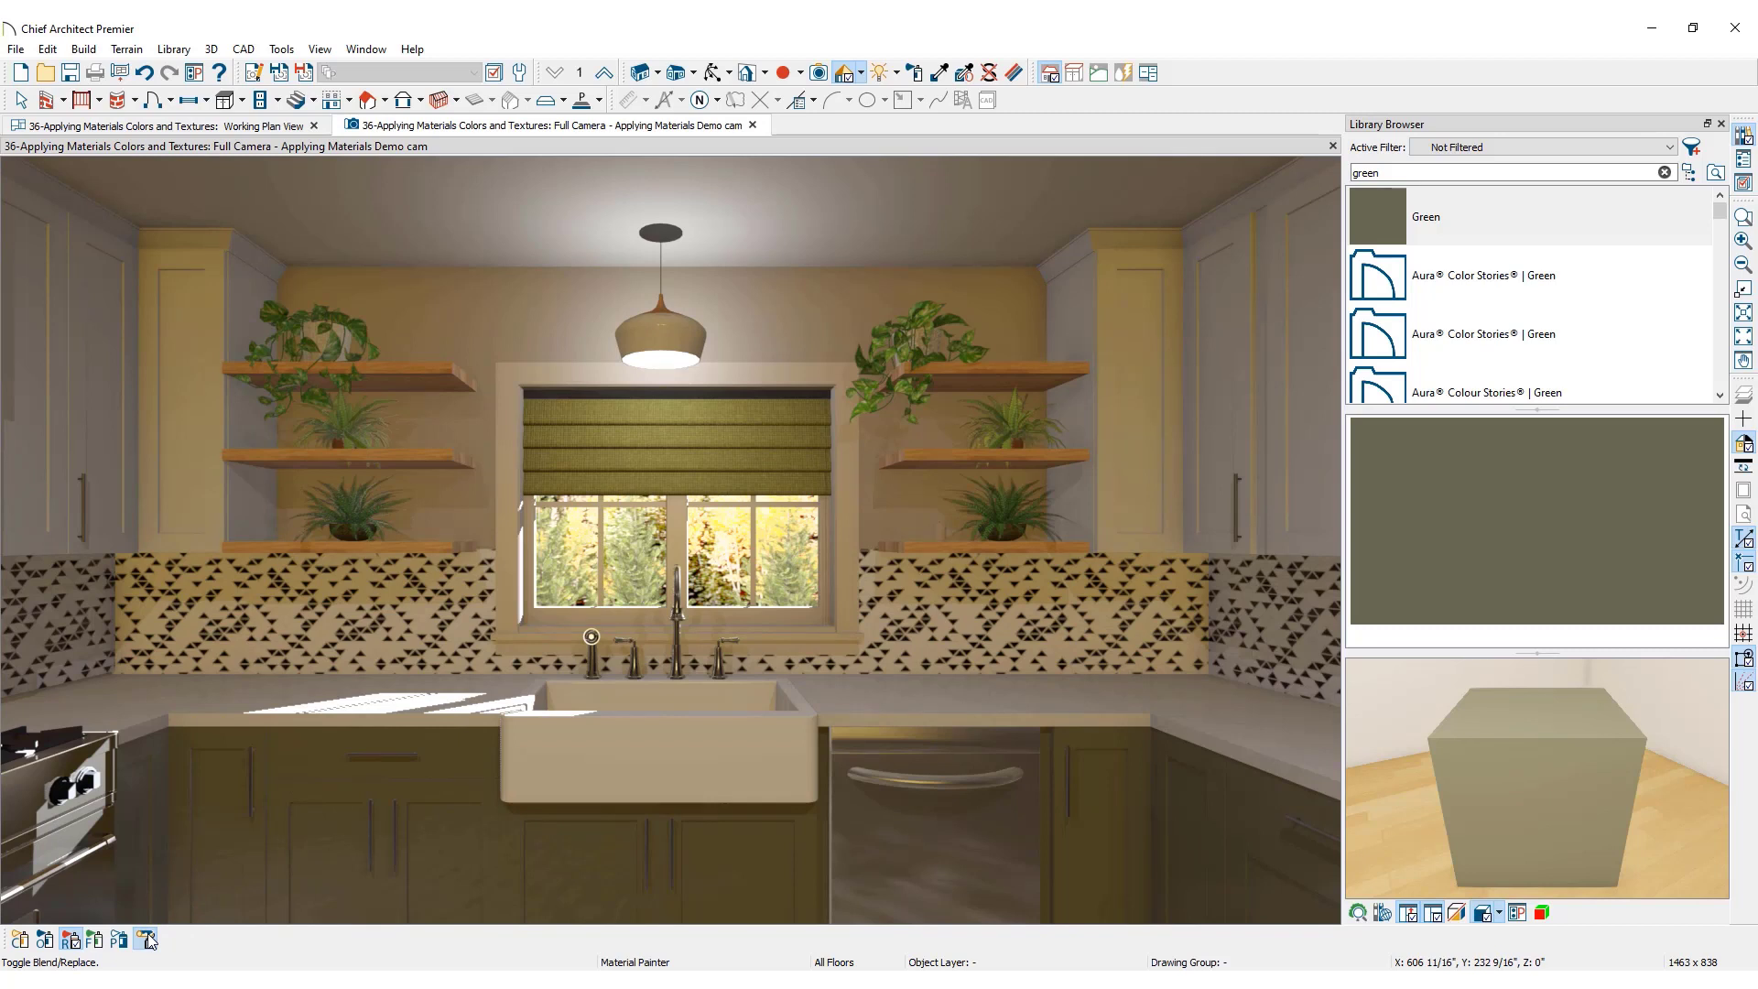
# Search 'maya gold' in the library, then switch to the Material Eyedropper to sample from the model.
pyautogui.write('maya')
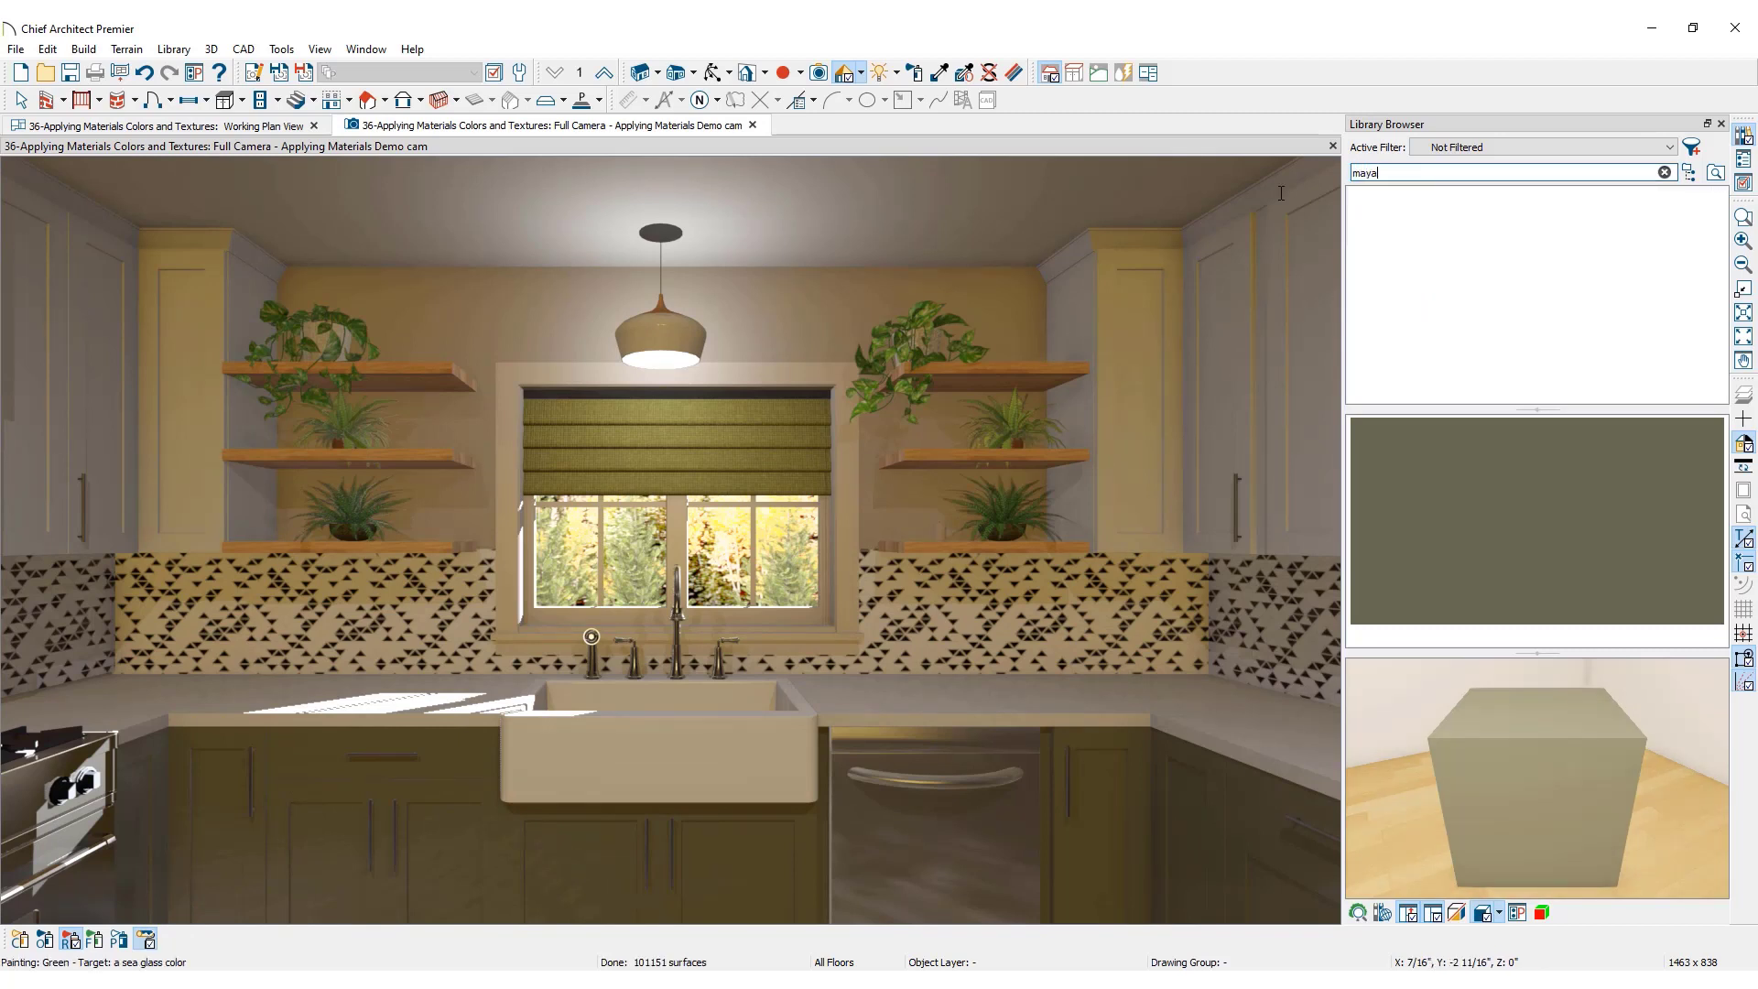
pyautogui.write('gold')
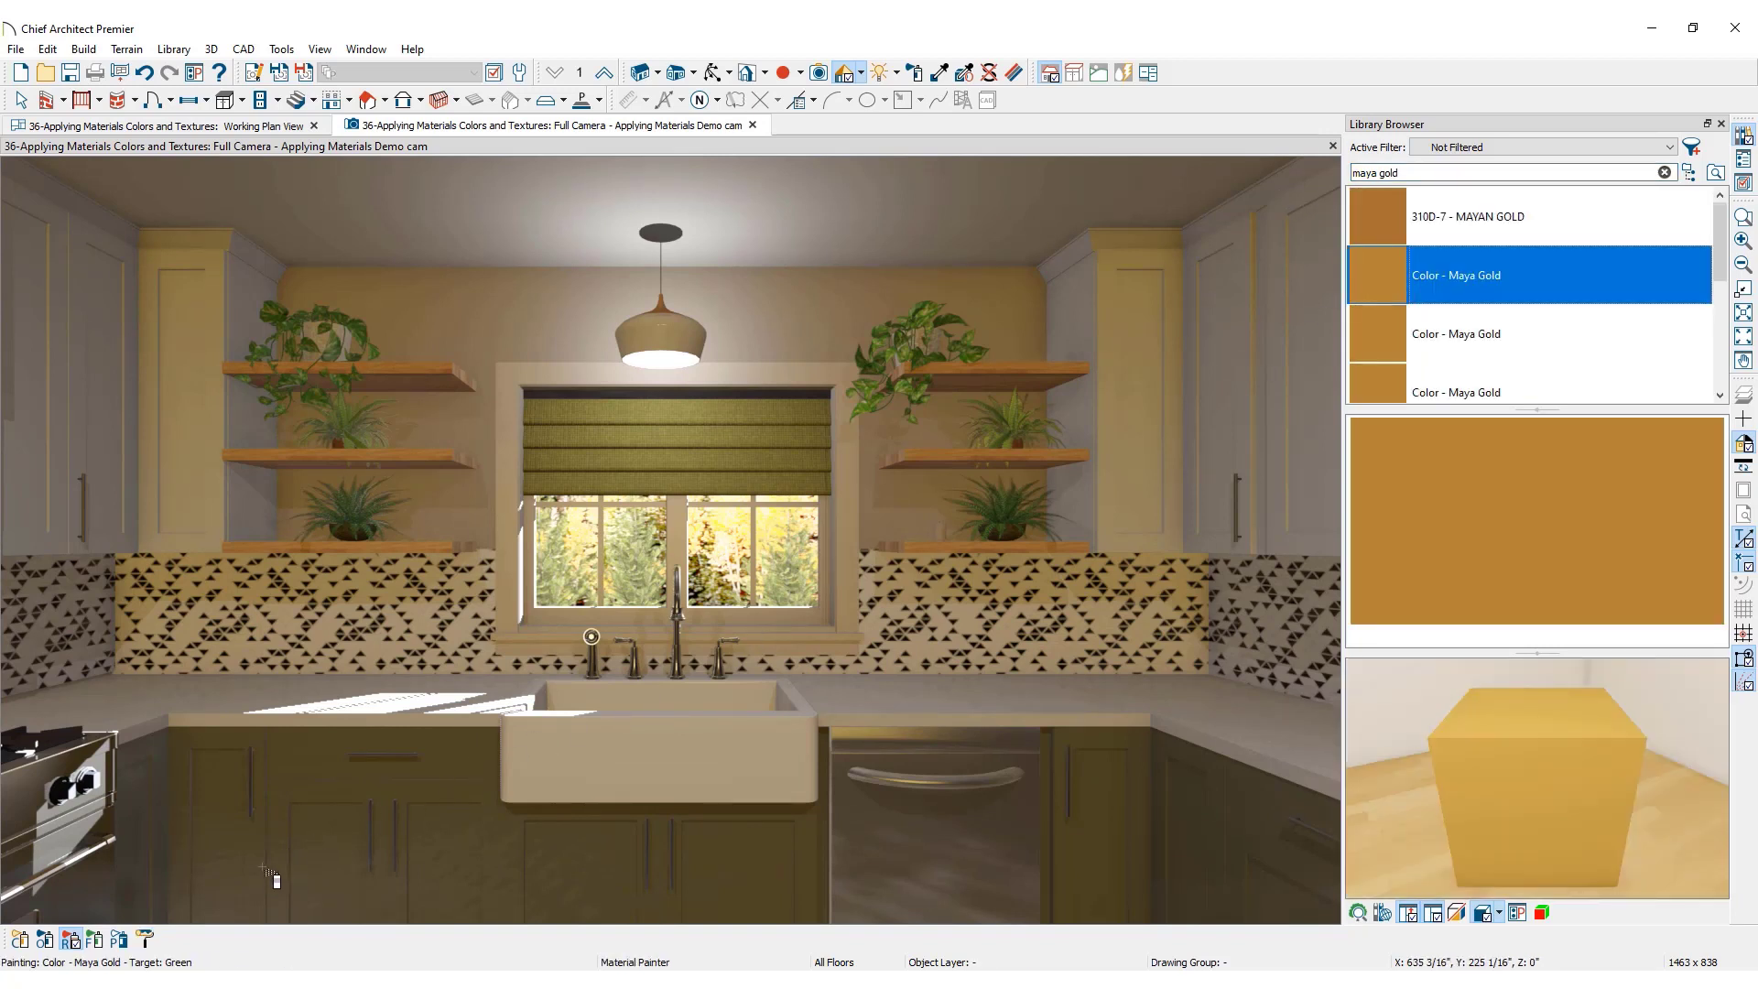
pyautogui.moveTo(139, 939)
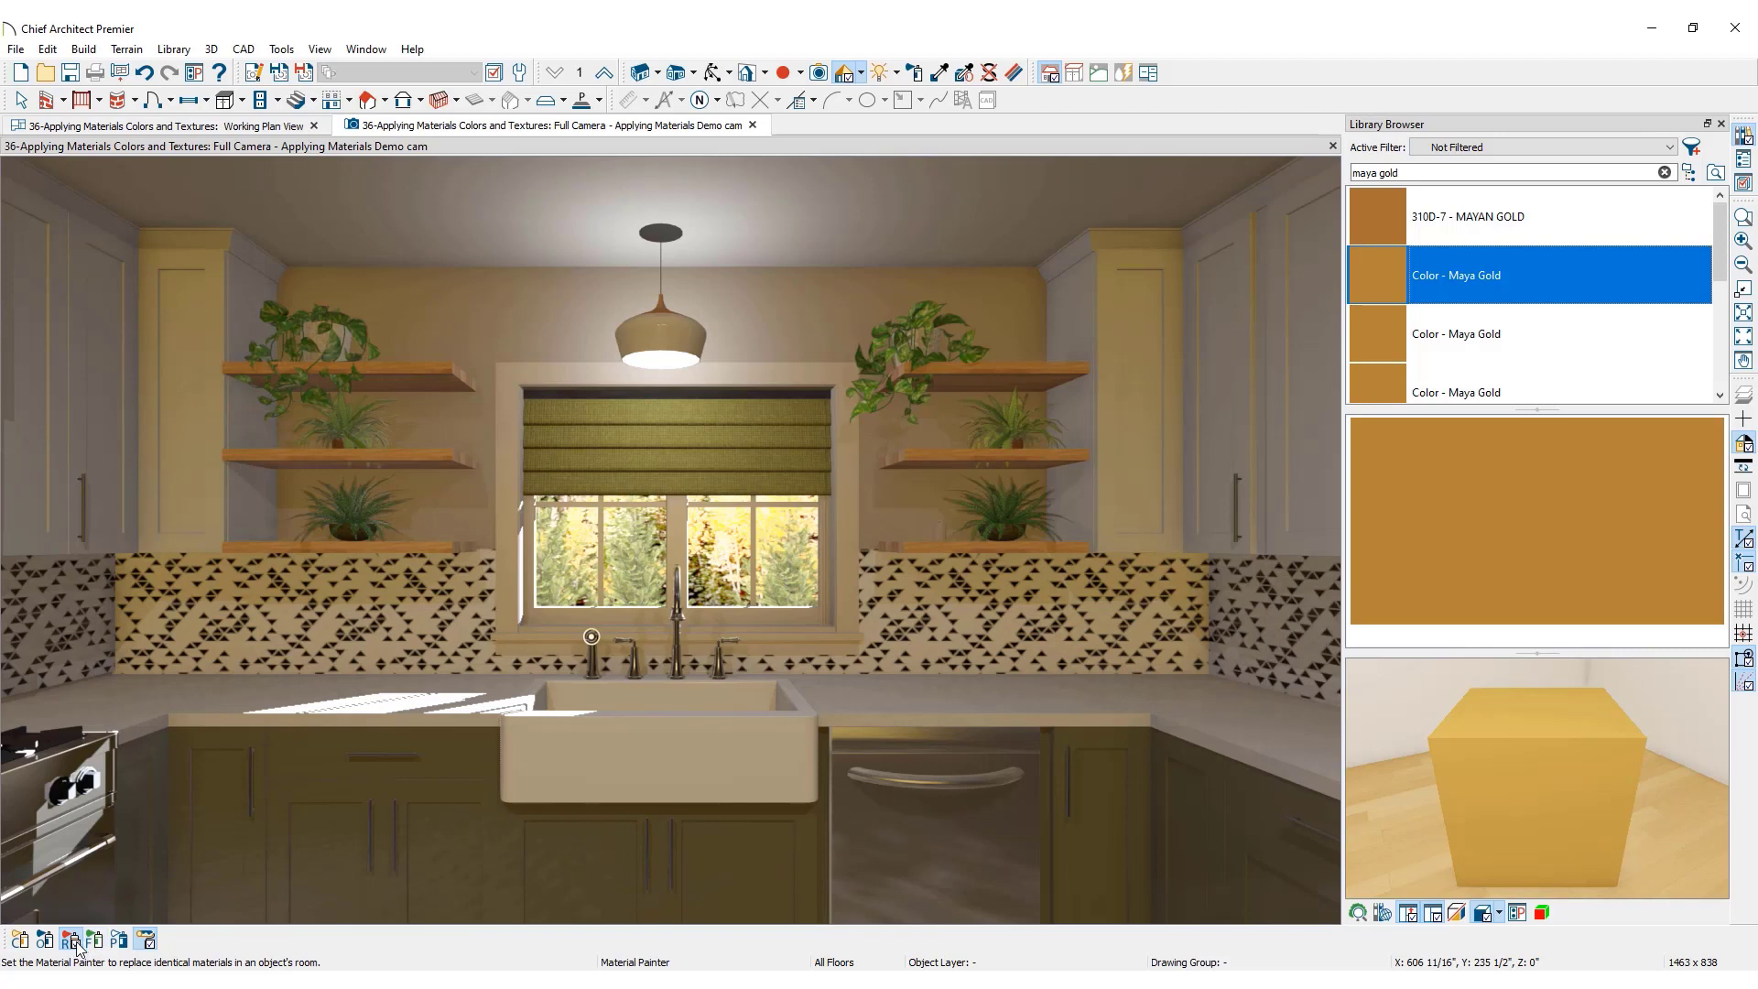
pyautogui.moveTo(70, 937)
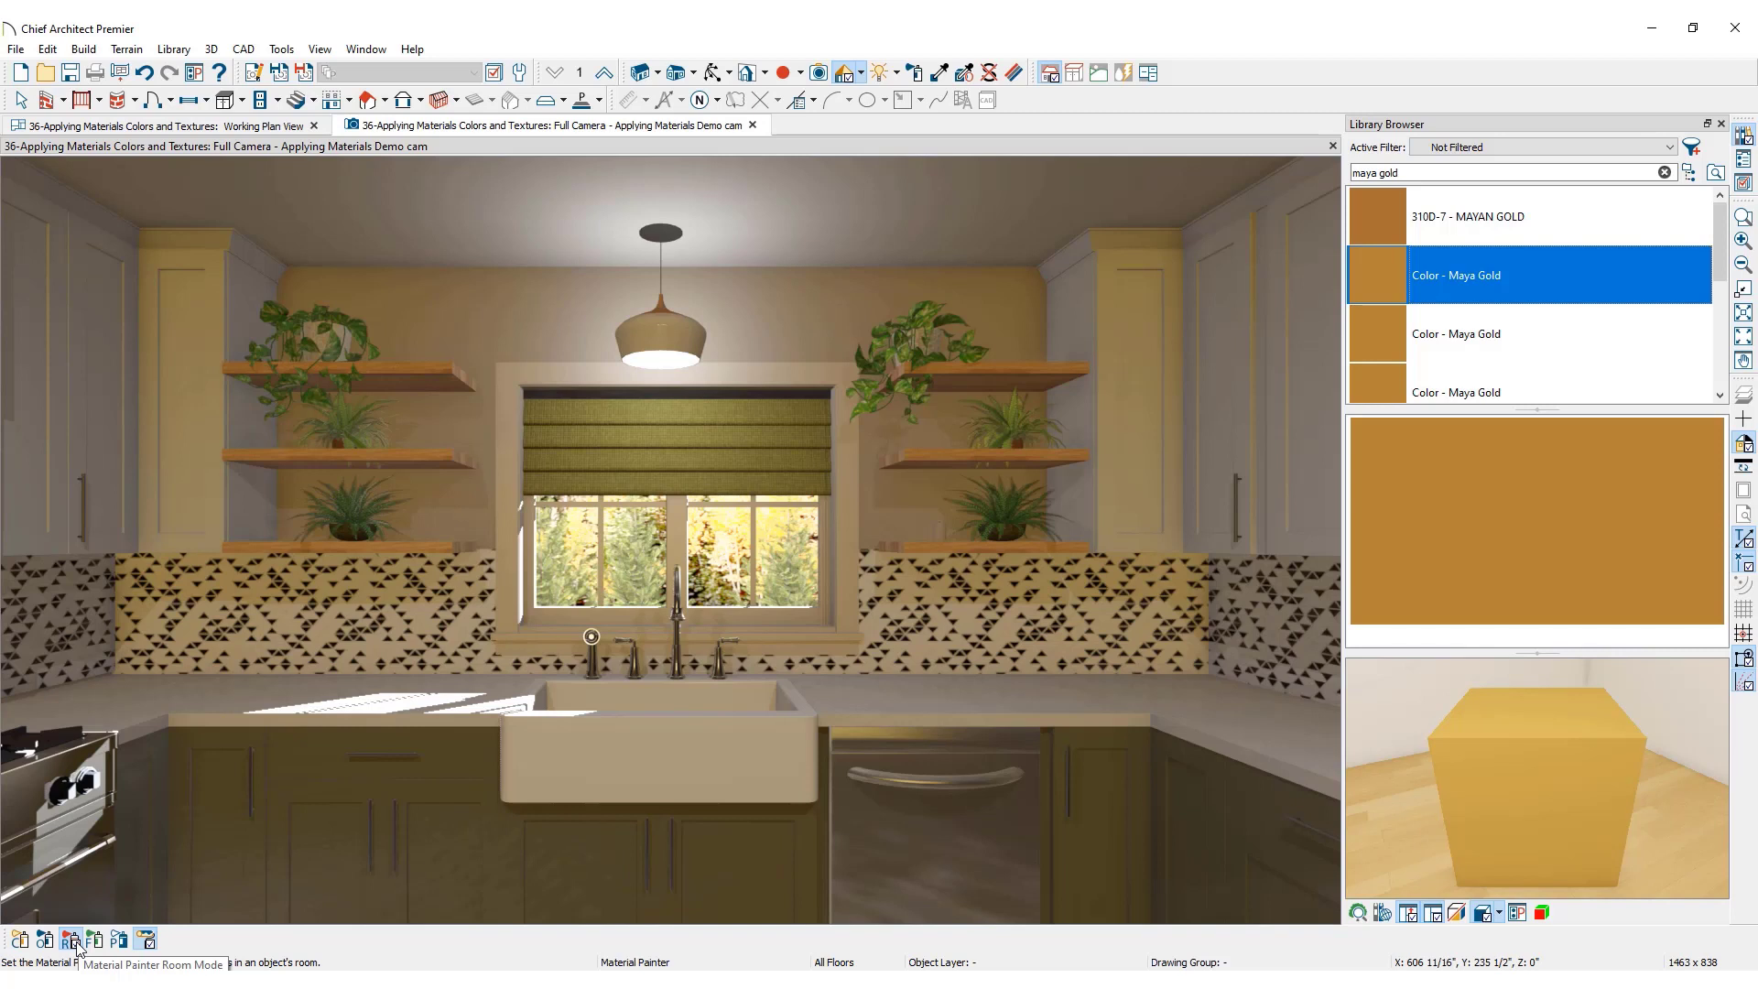
pyautogui.moveTo(280, 697)
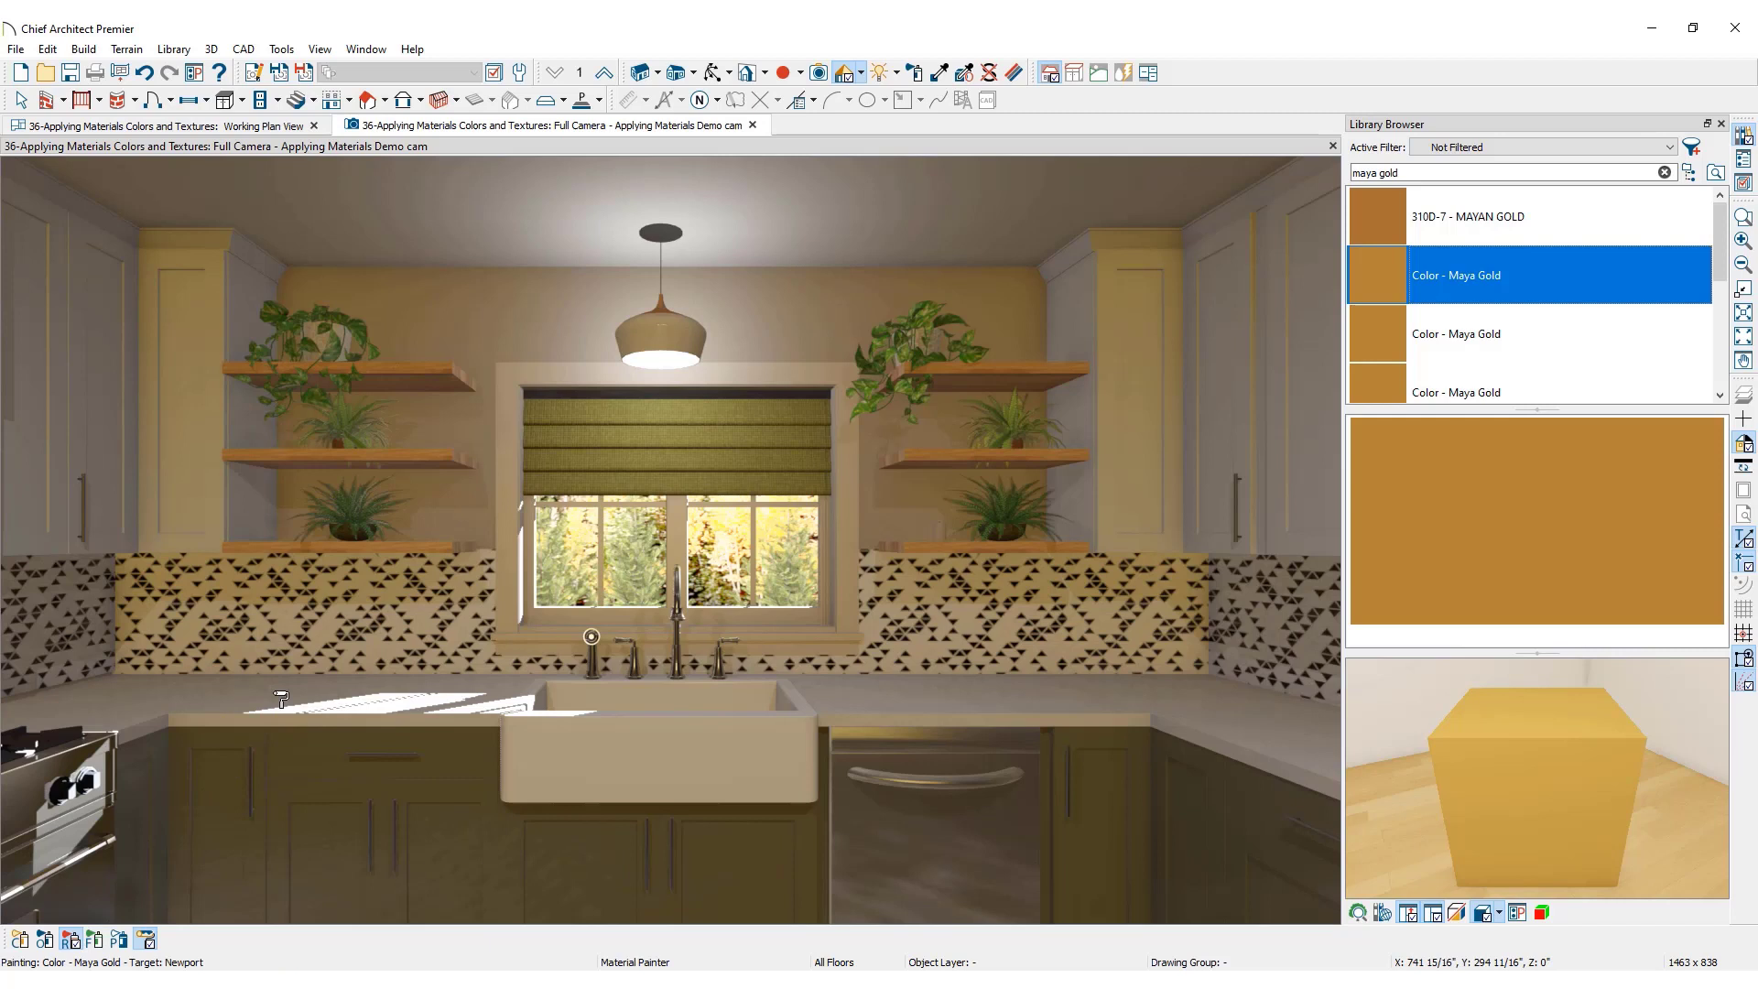
pyautogui.moveTo(407, 556)
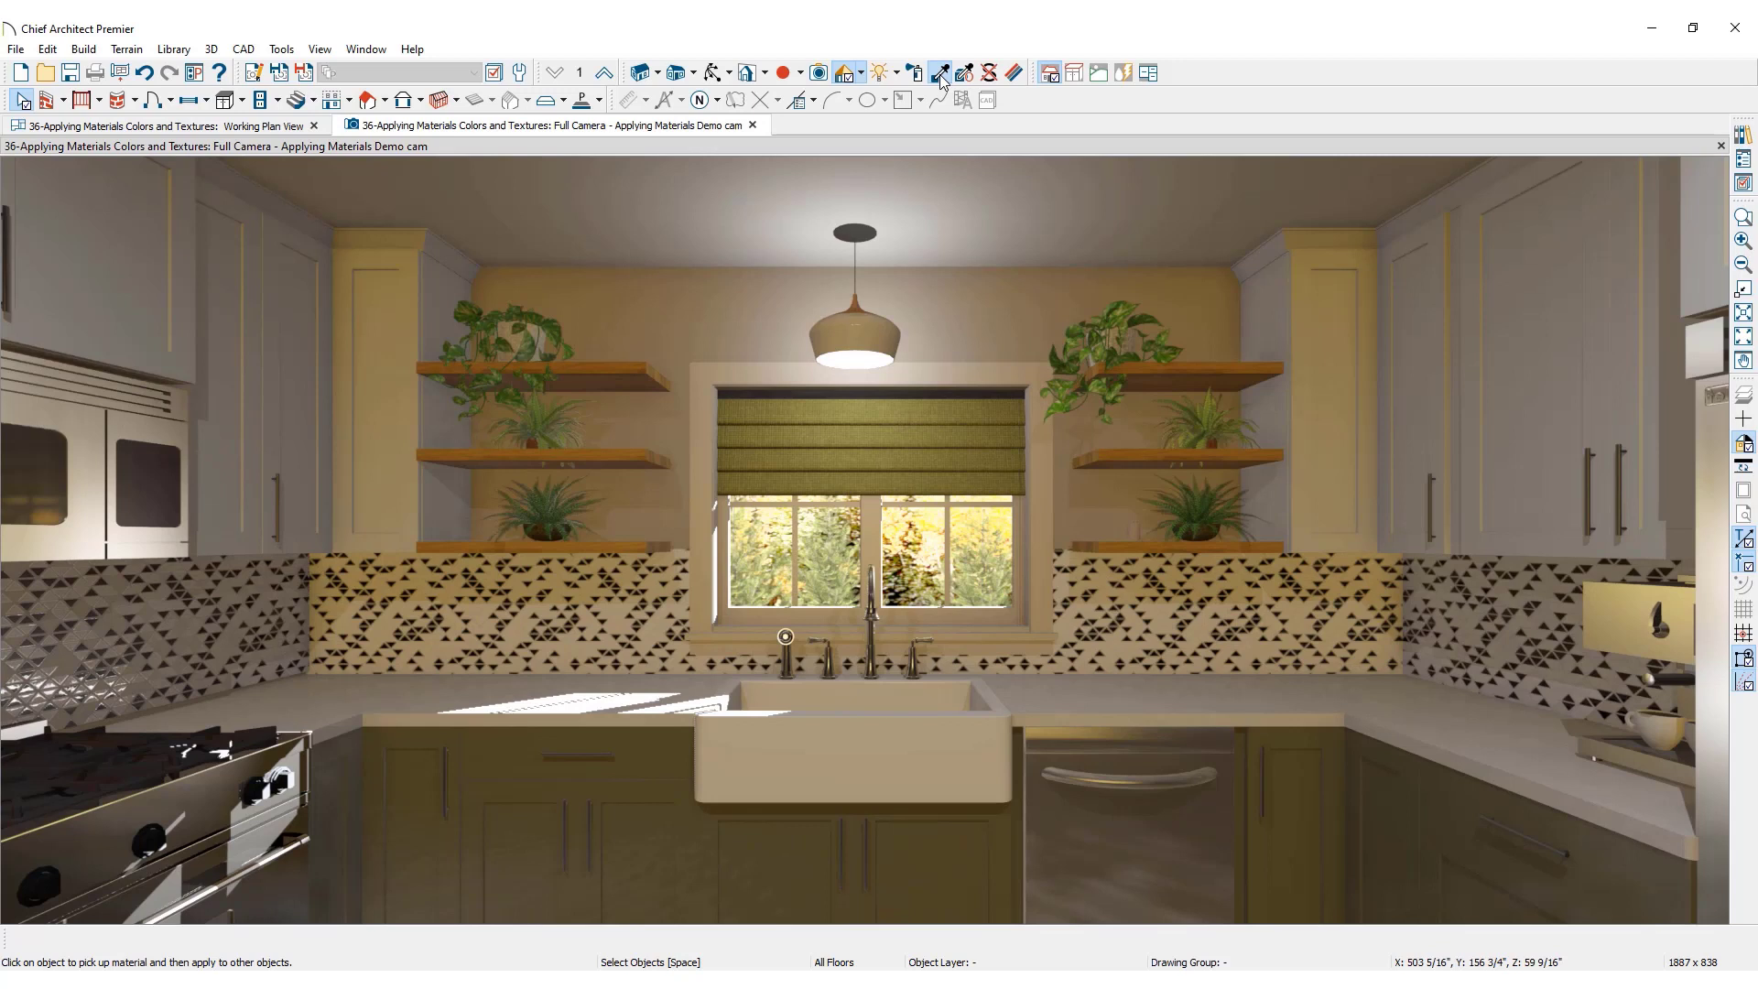
pyautogui.click(939, 73)
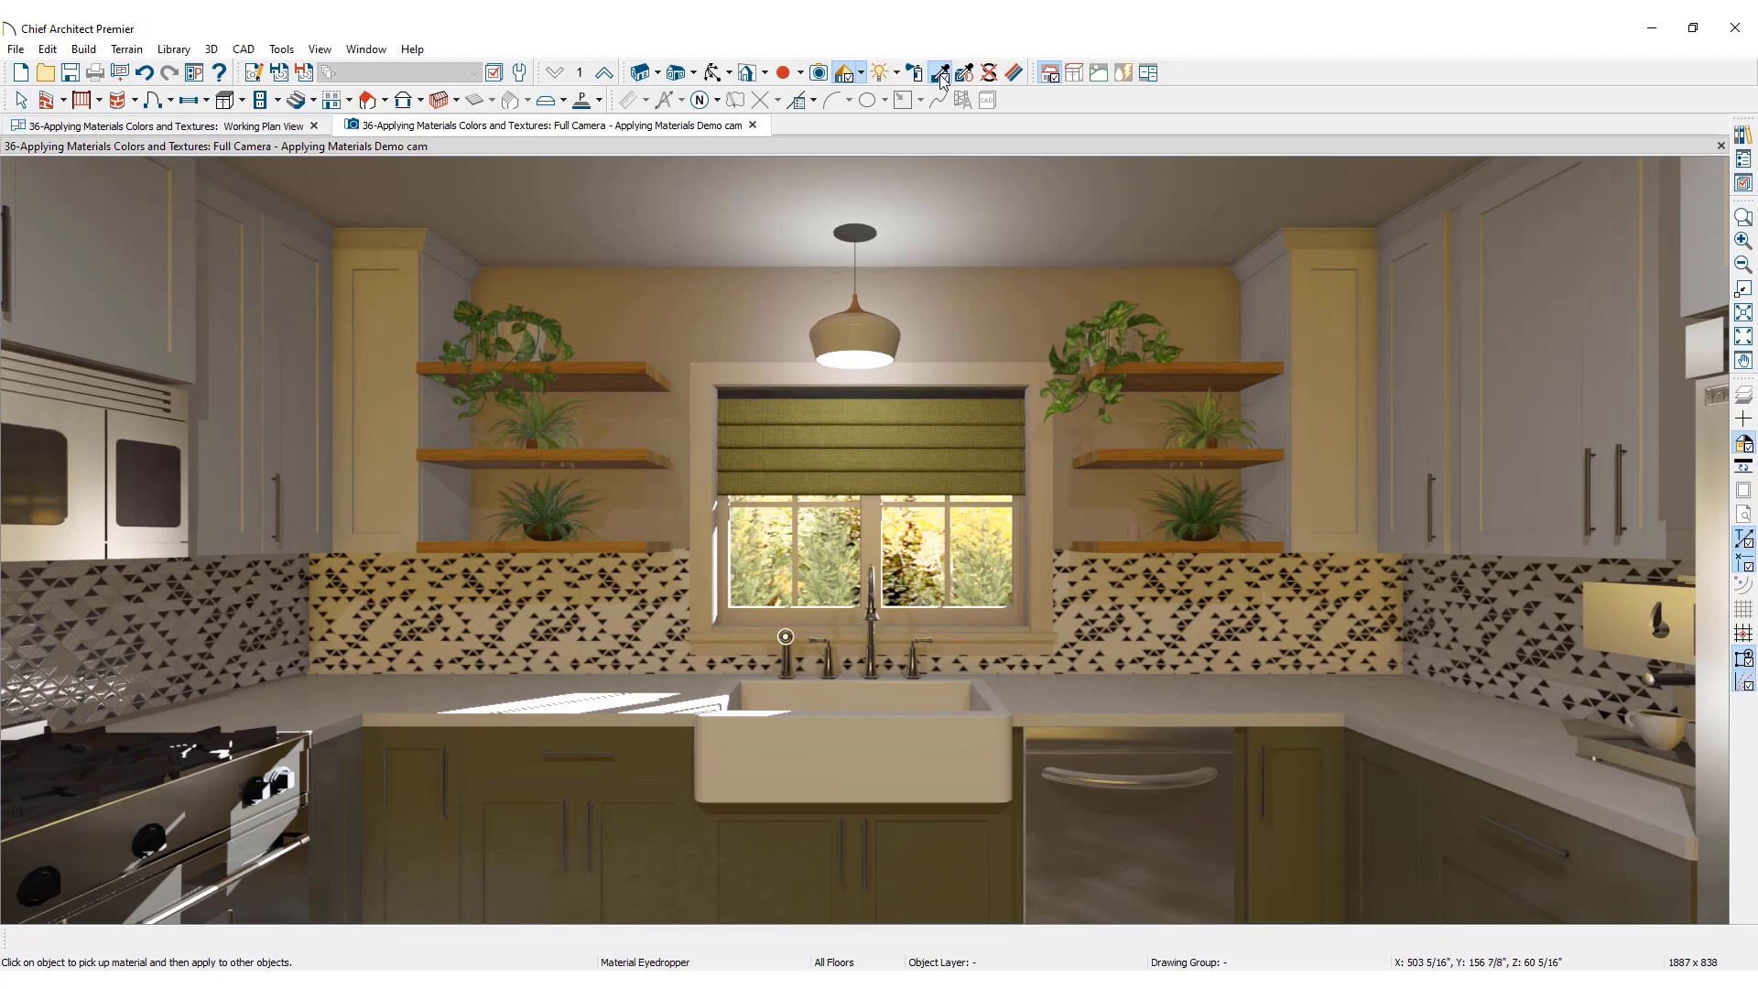